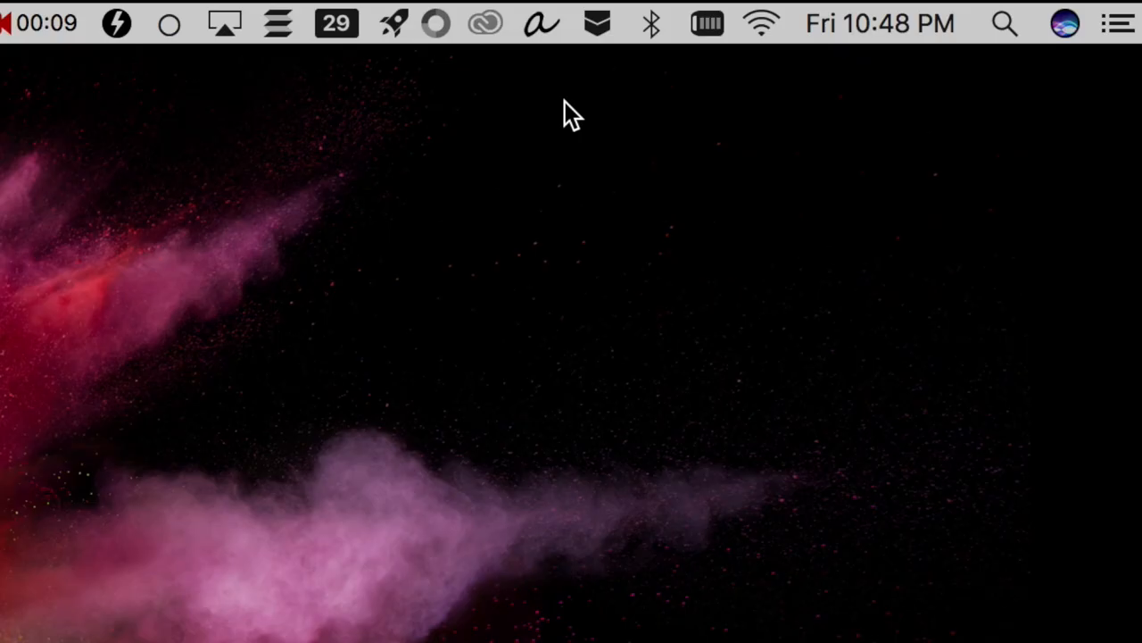
# Step: Bring up Itsycal's compact month calendar from the menu bar after checking the clock display options
pyautogui.click(879, 23)
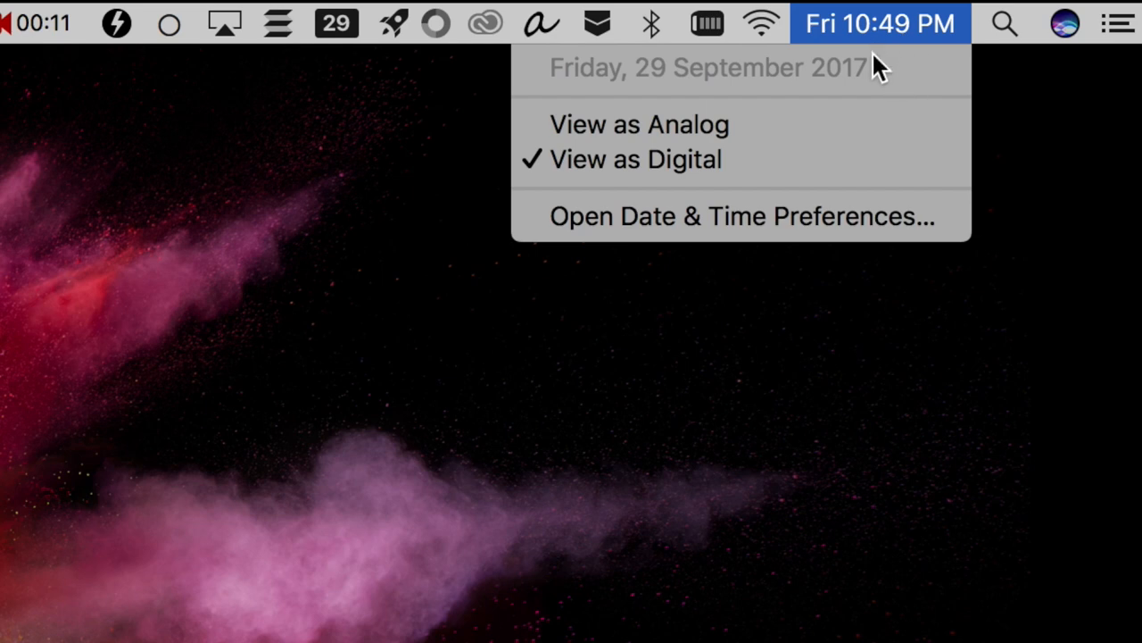
pyautogui.click(967, 369)
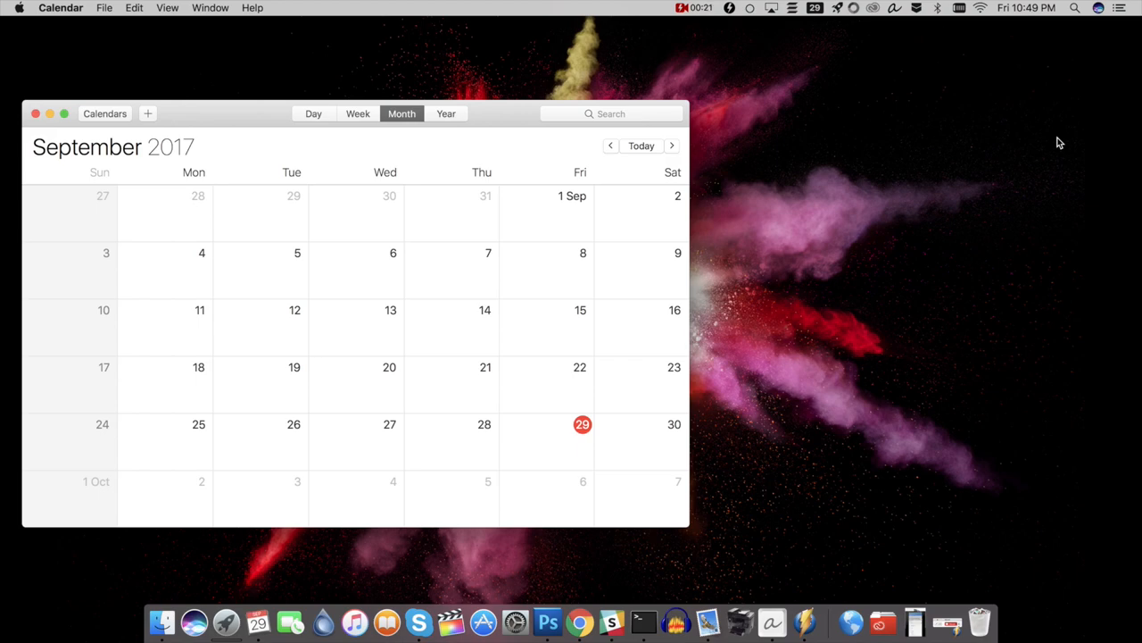
pyautogui.click(36, 114)
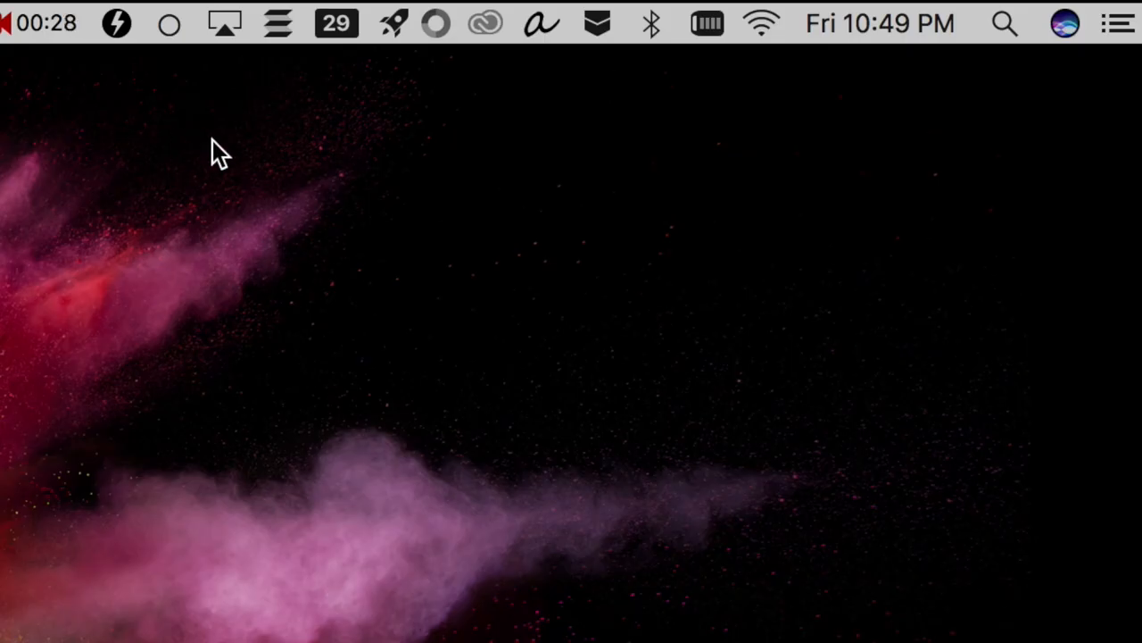
pyautogui.click(335, 24)
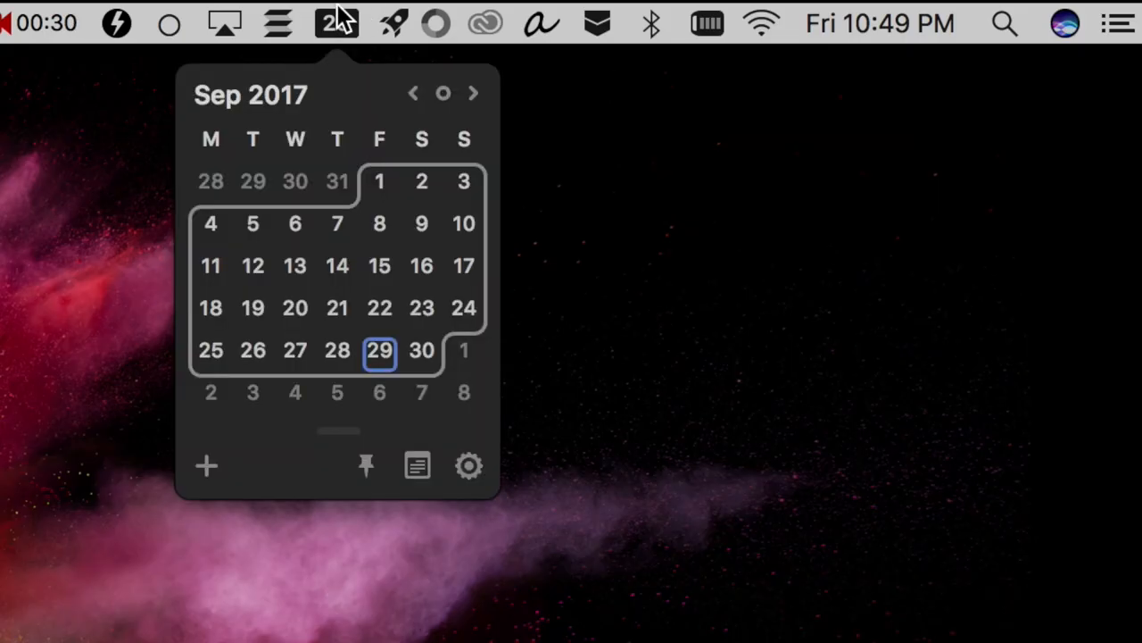
pyautogui.moveTo(694, 150)
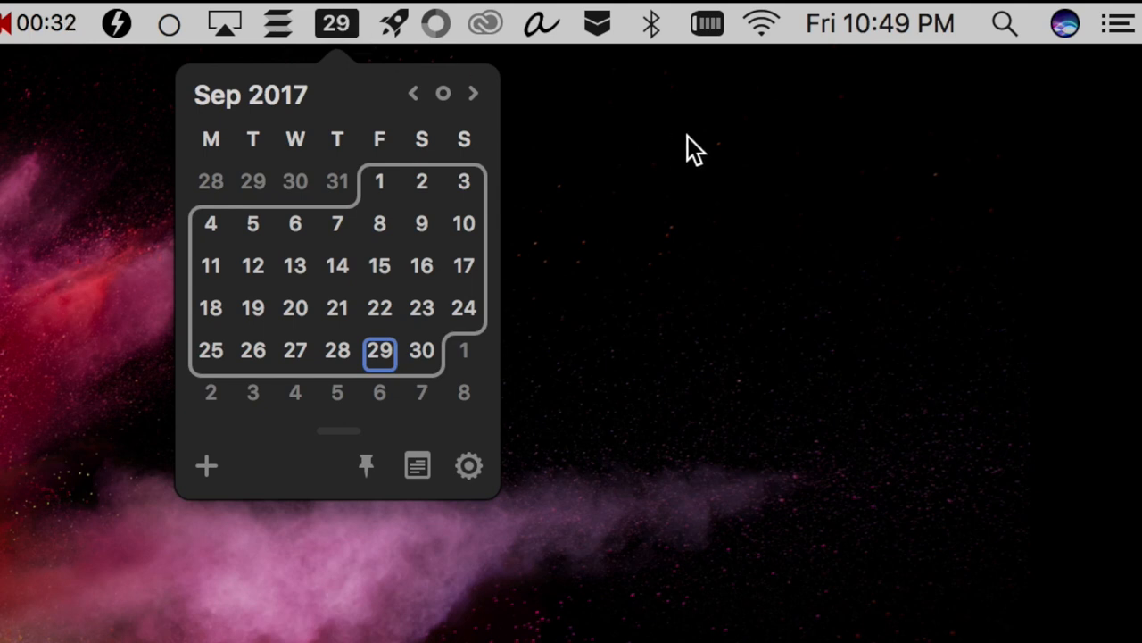
pyautogui.moveTo(564, 198)
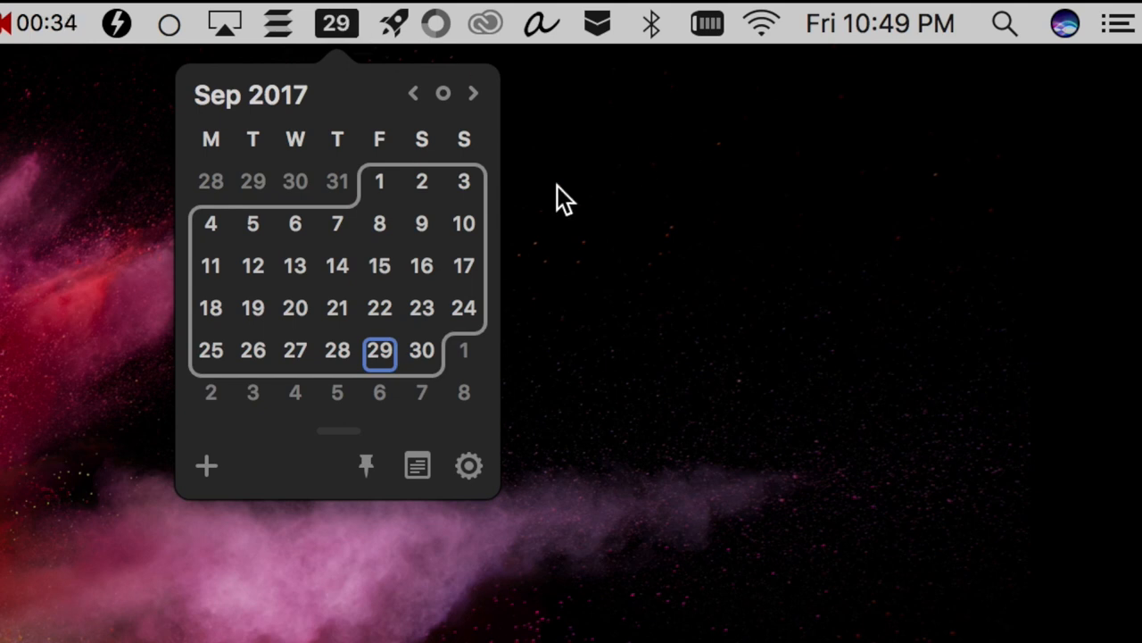
pyautogui.moveTo(550, 206)
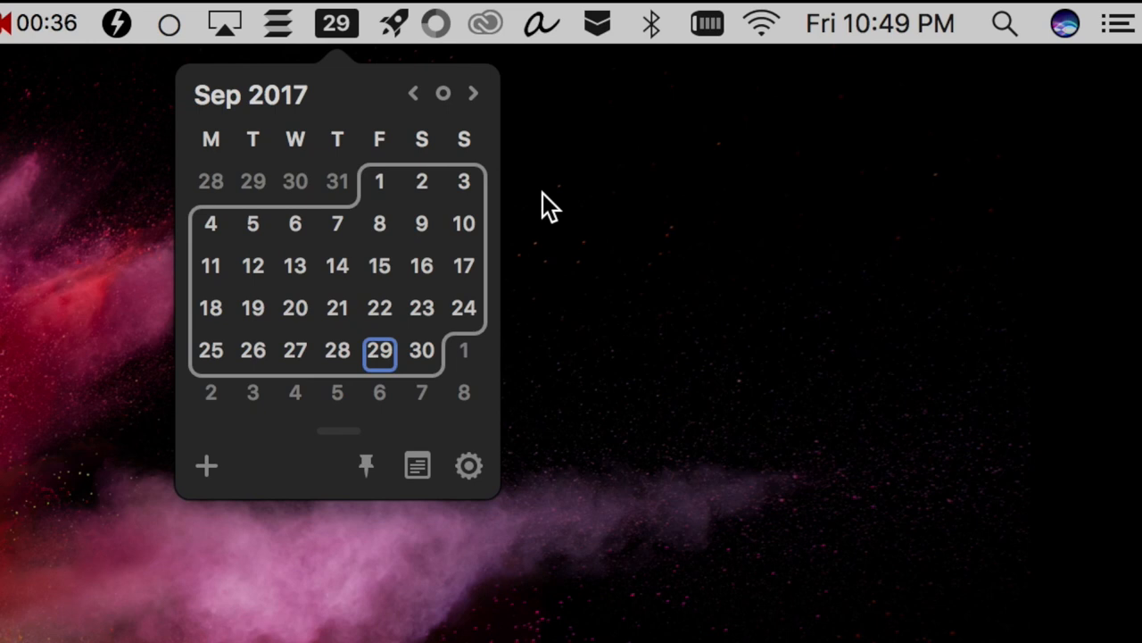
pyautogui.moveTo(570, 218)
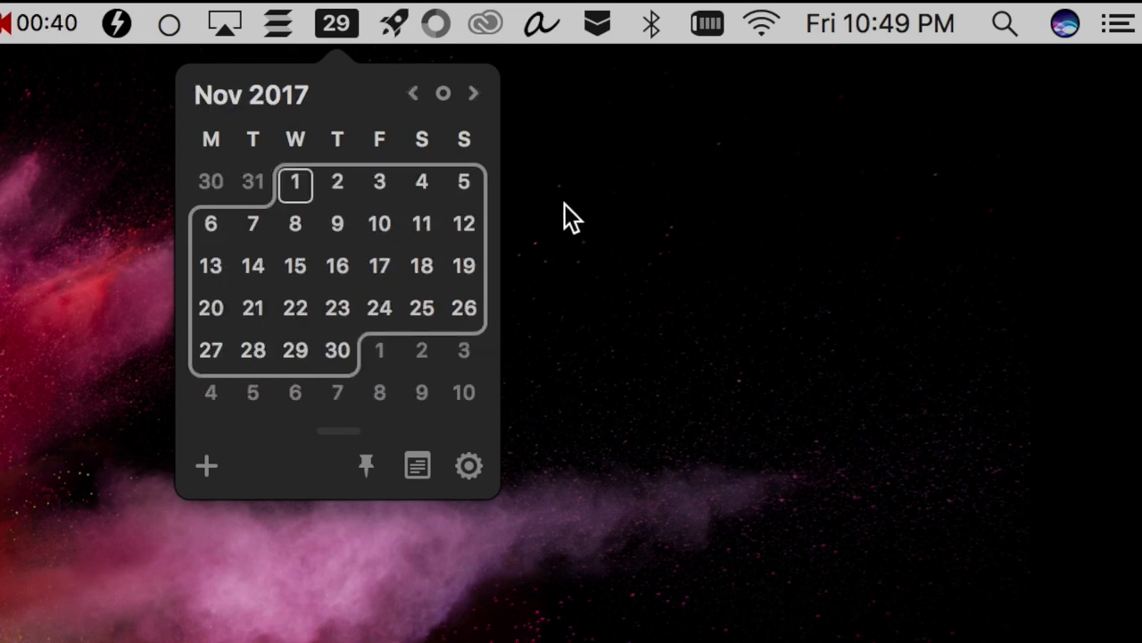
# Step: Browse the calendar across years with the arrows, reaching November 2018
pyautogui.click(412, 93)
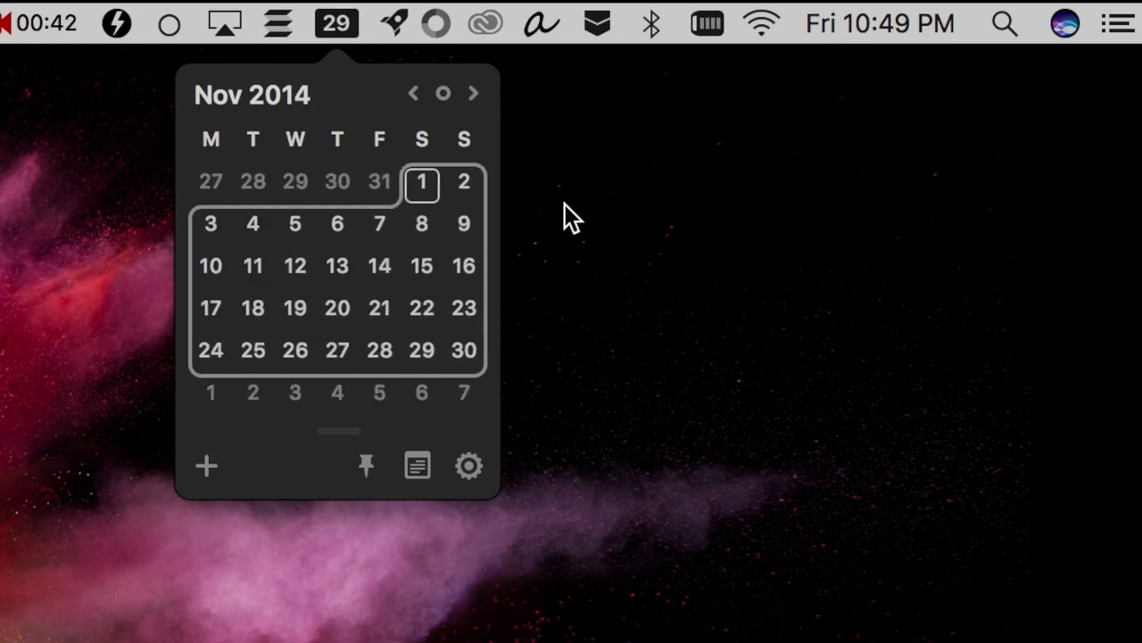
pyautogui.click(475, 93)
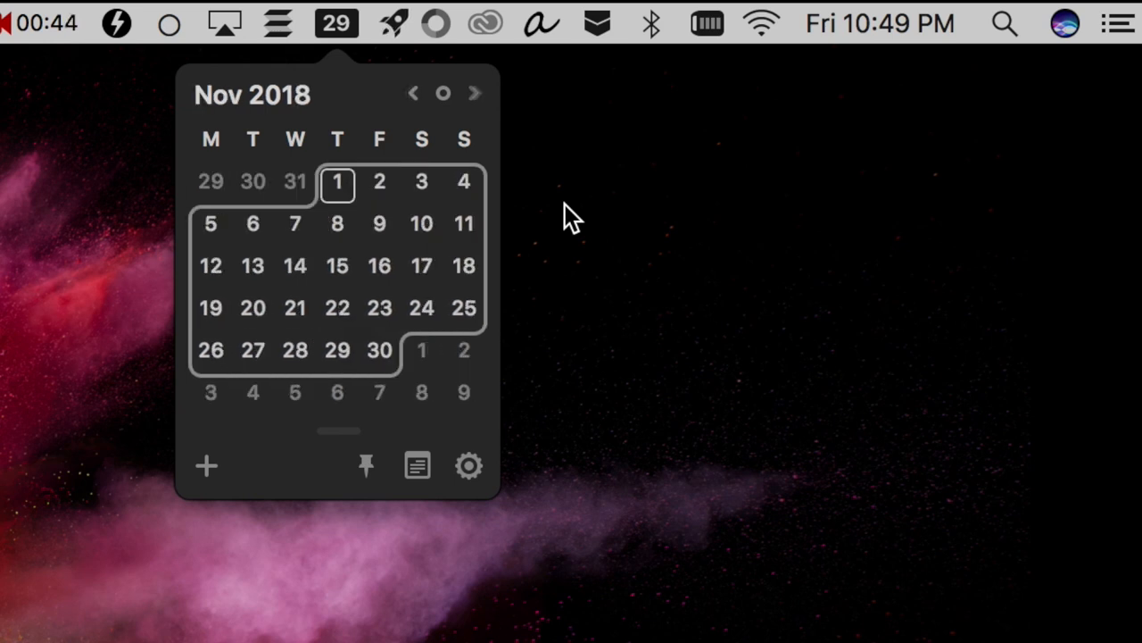
pyautogui.click(412, 92)
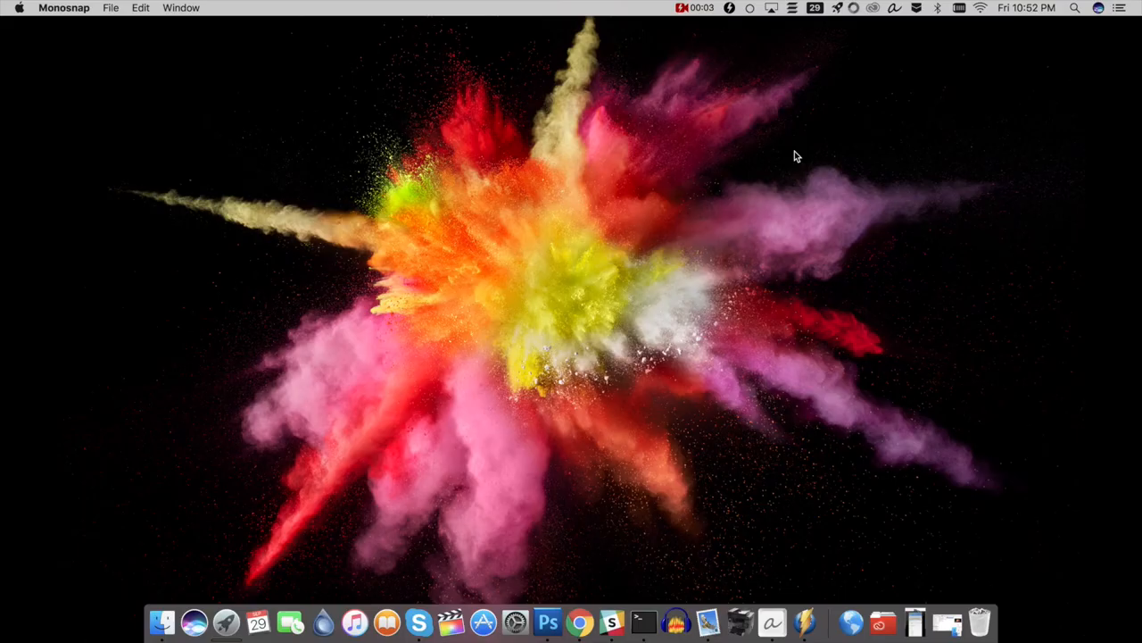
pyautogui.moveTo(557, 6)
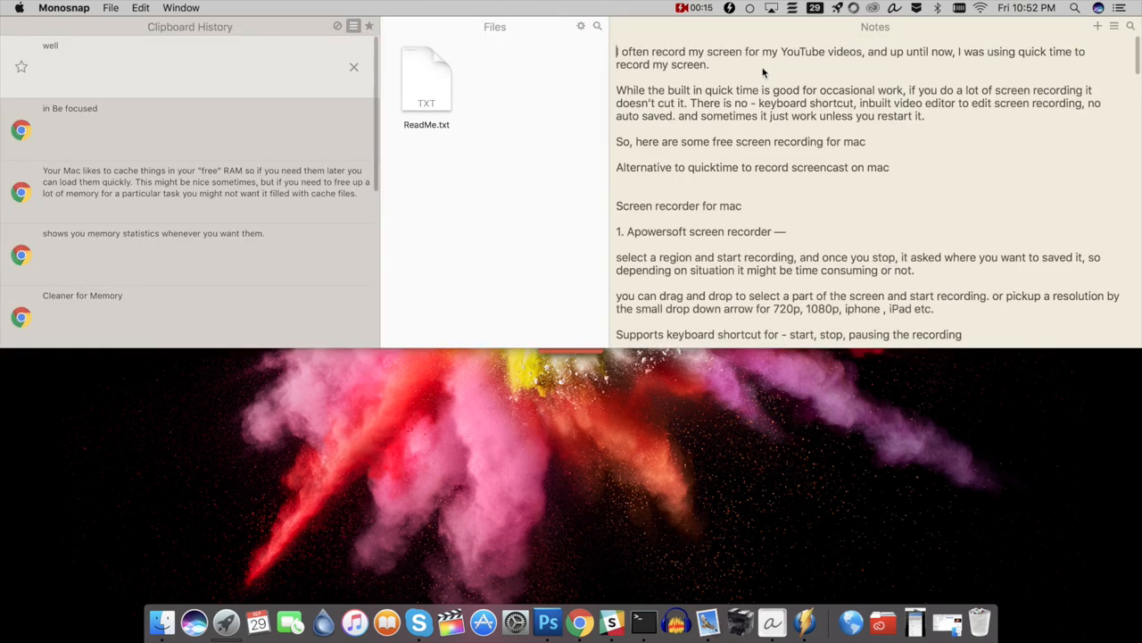
# Step: Scroll the Unclutter panel's clipboard history and notes panes
pyautogui.scroll(-3)
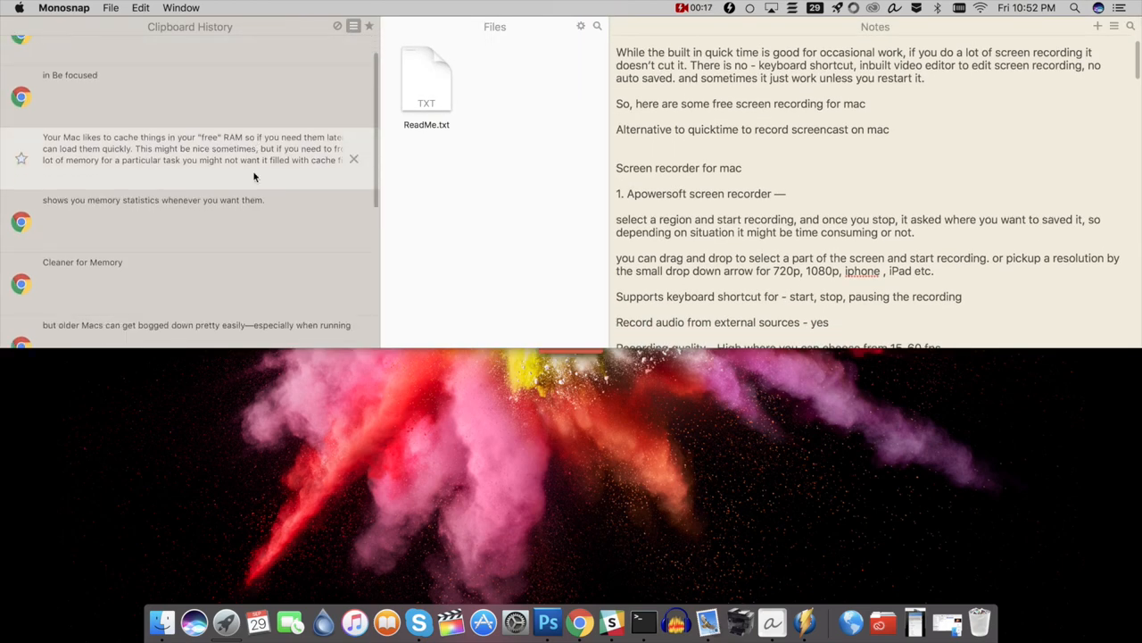
pyautogui.scroll(-3)
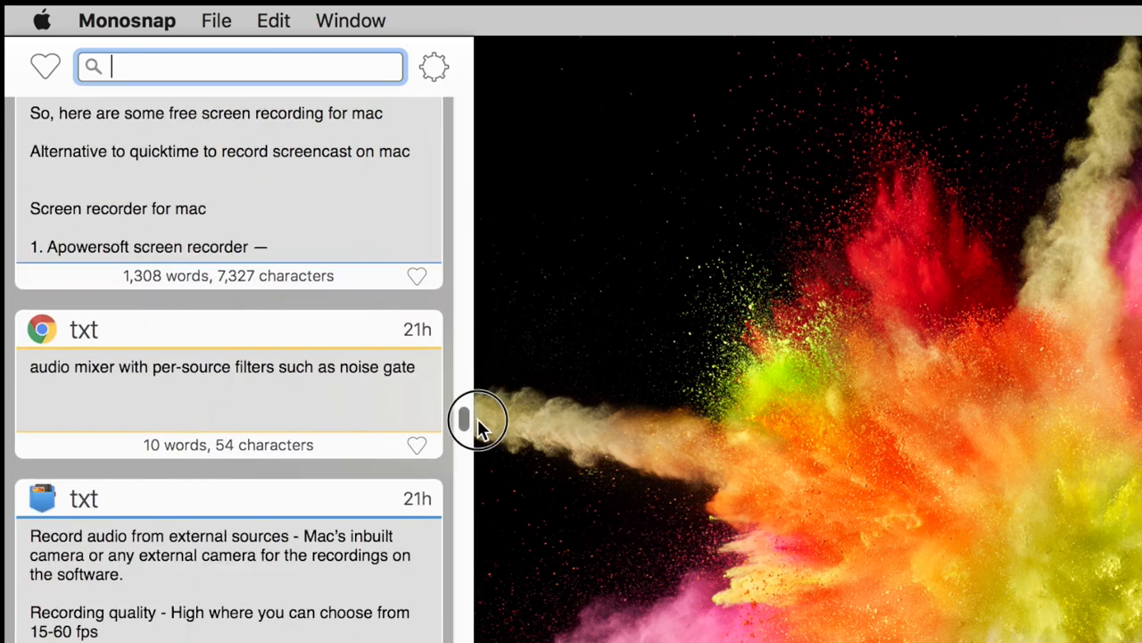
# Step: Filter Copier's clipboard history to snippets matching 'mac' and scroll the results
pyautogui.scroll(-3)
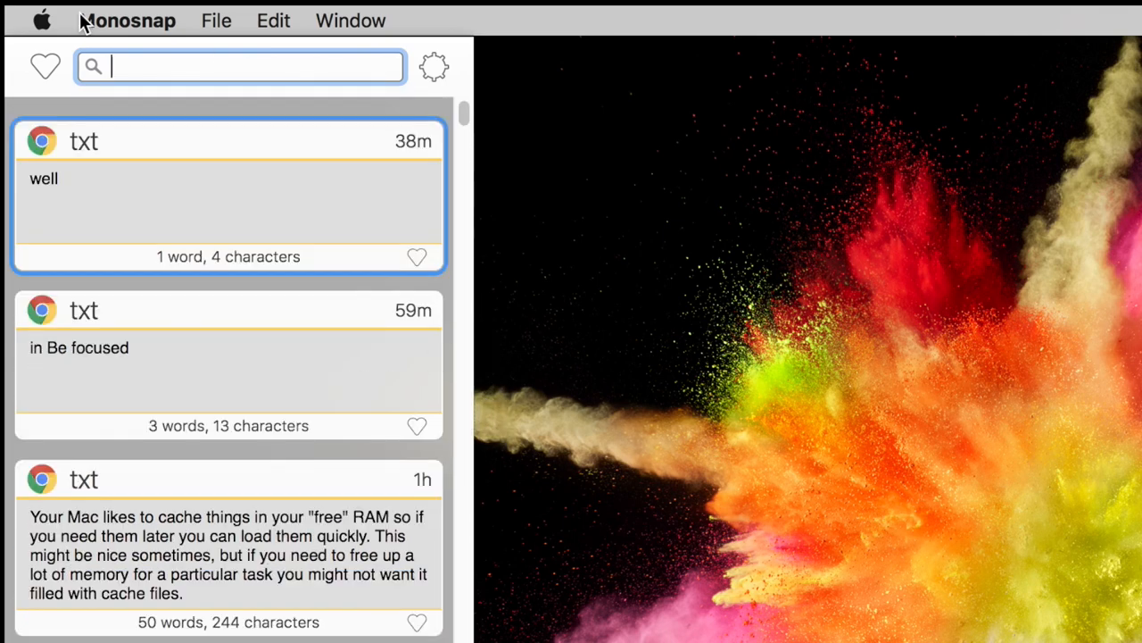
pyautogui.write('mac')
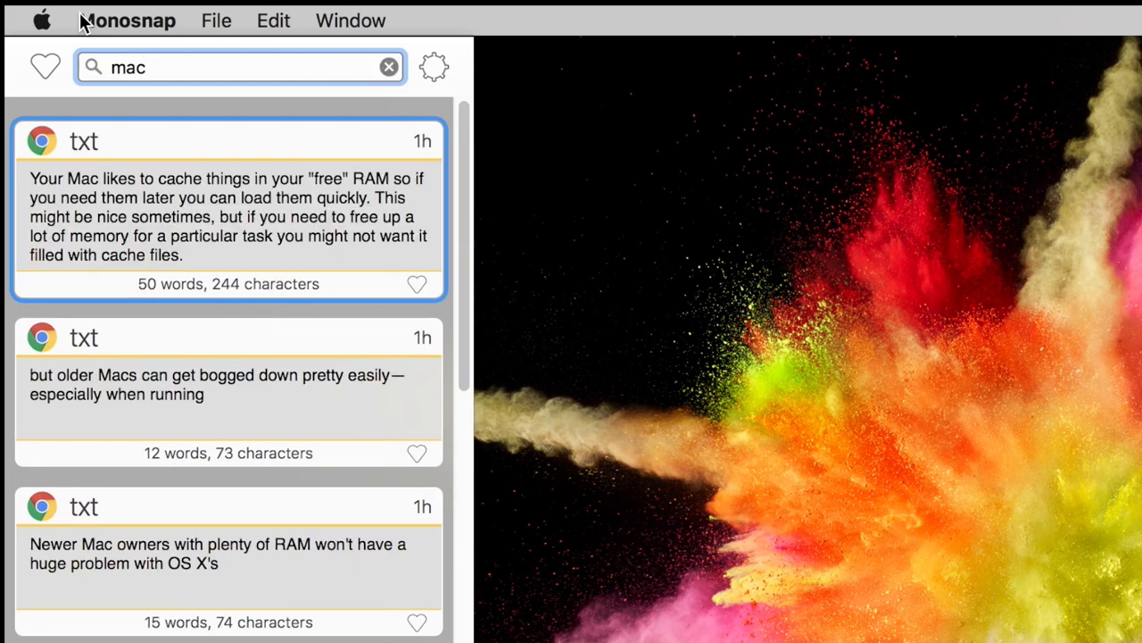
pyautogui.scroll(-3)
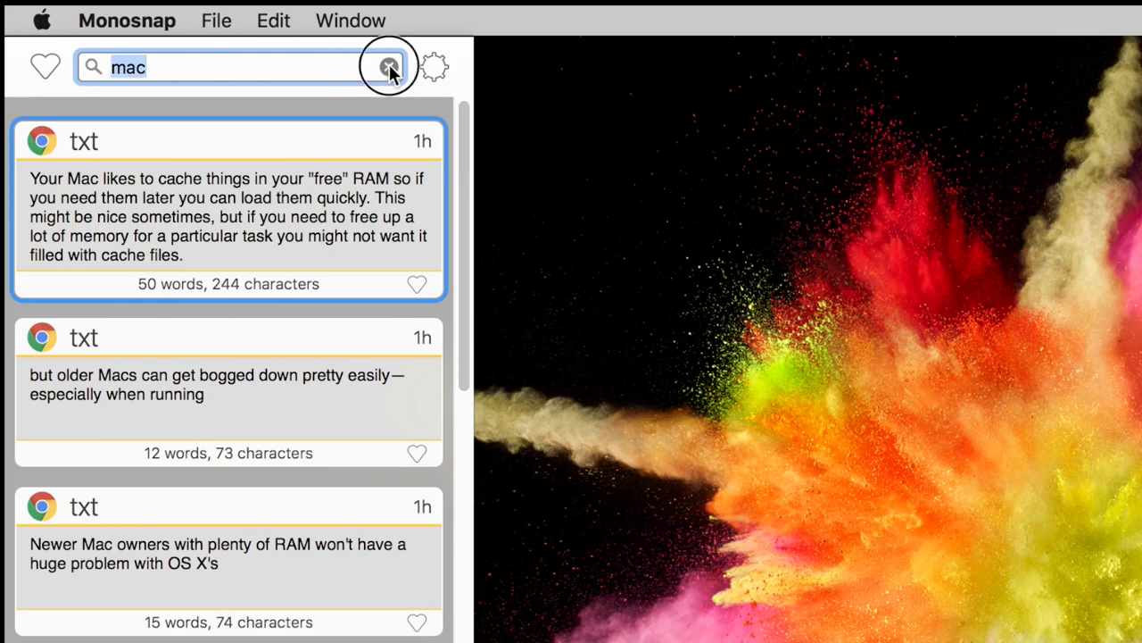
# Step: Clear the 'mac' search so the full clipboard list shows again
pyautogui.click(389, 67)
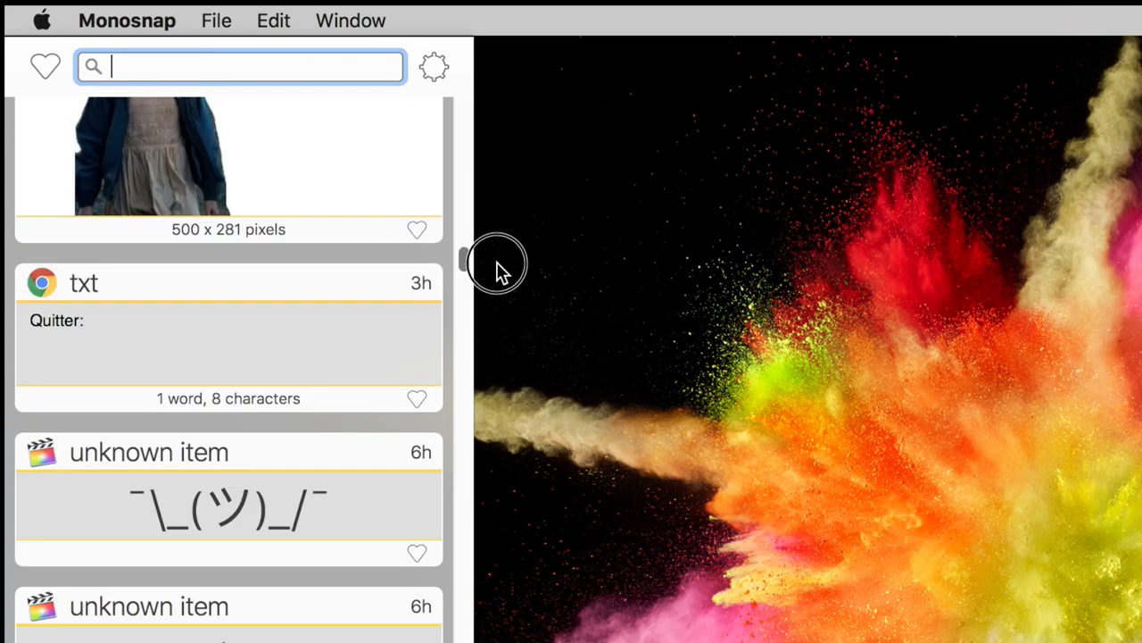
pyautogui.click(499, 264)
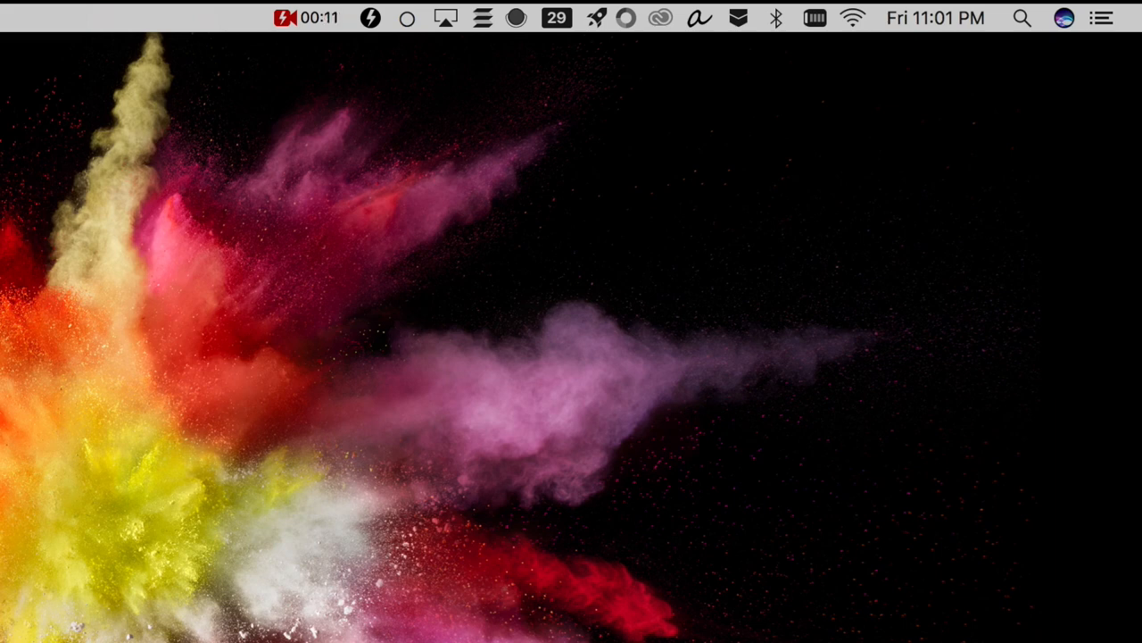
pyautogui.moveTo(526, 447)
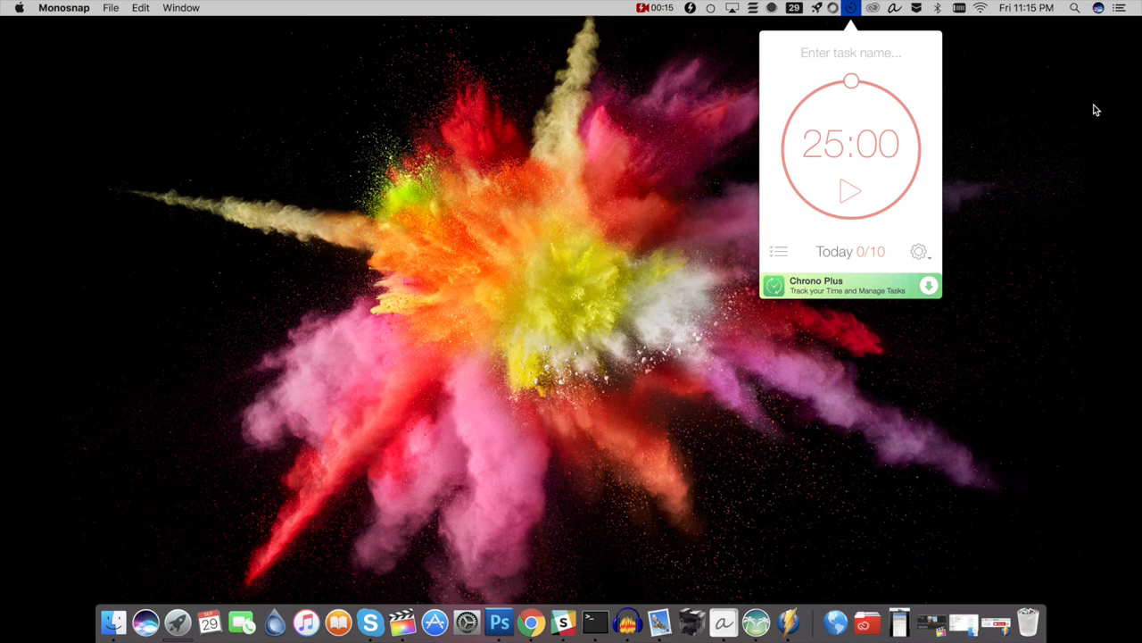
pyautogui.moveTo(1071, 245)
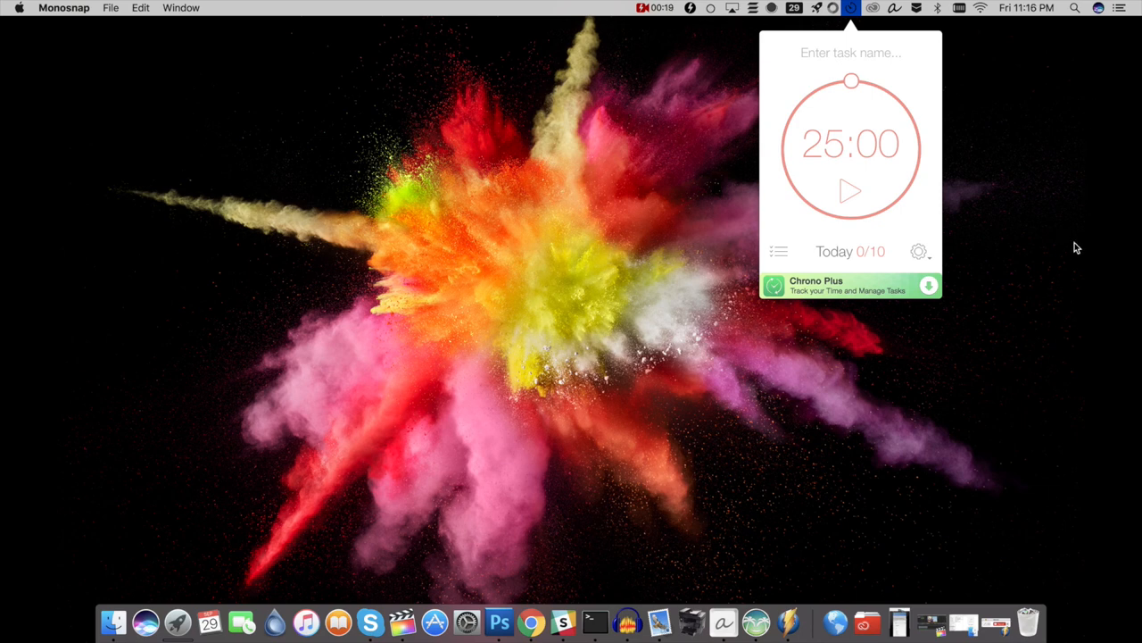
# Step: Start Be Focused's 25-minute focus timer and show its interval settings
pyautogui.click(850, 191)
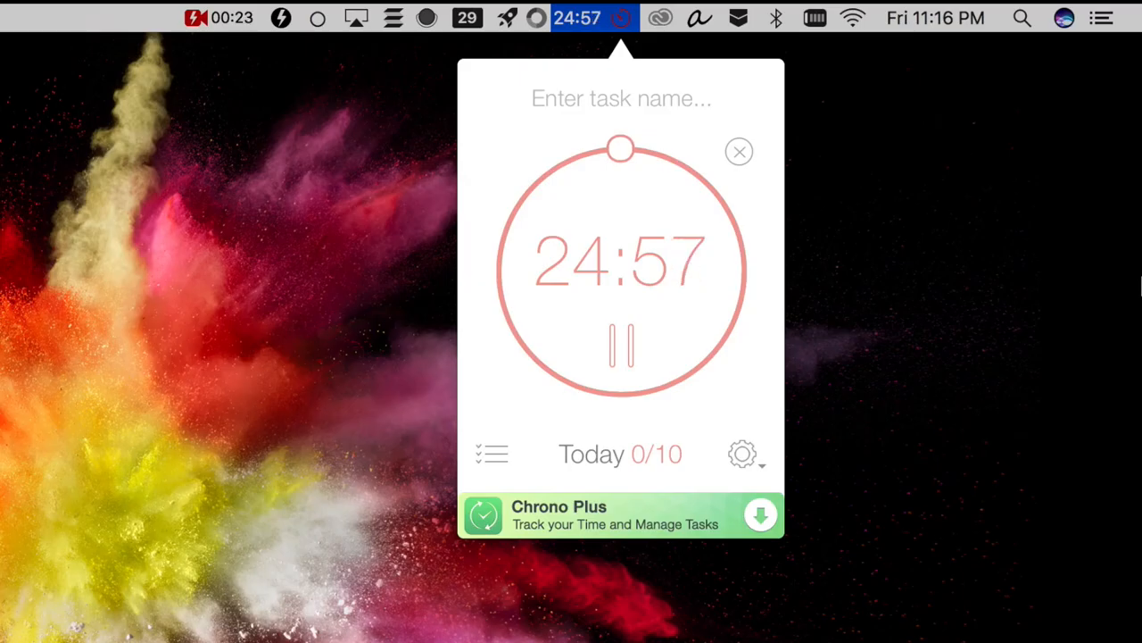
pyautogui.click(742, 453)
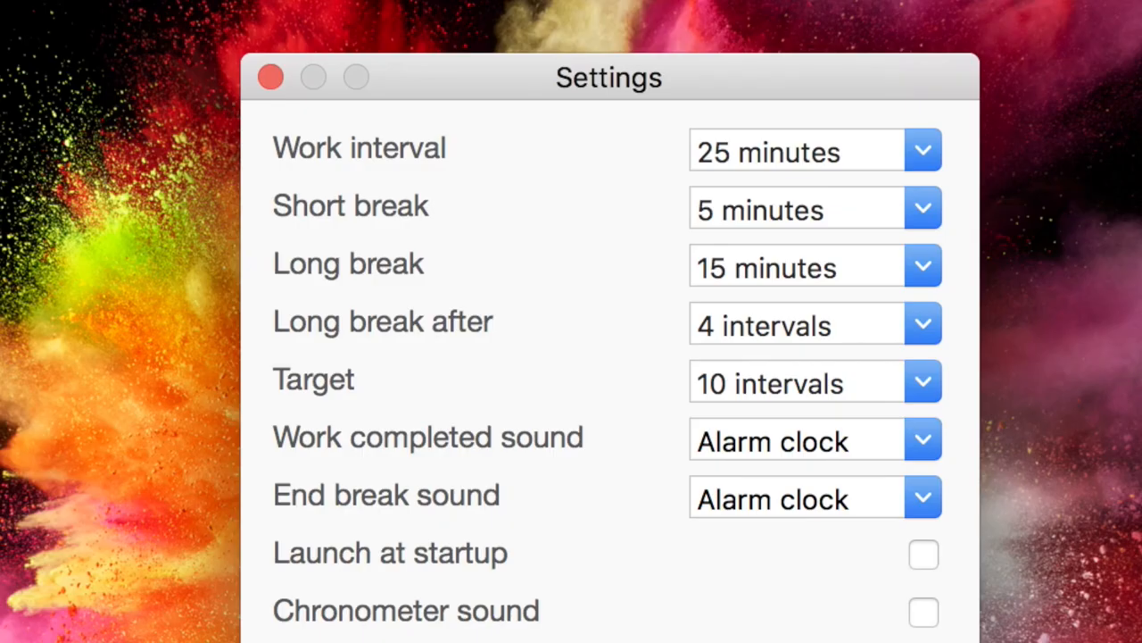
pyautogui.moveTo(1027, 303)
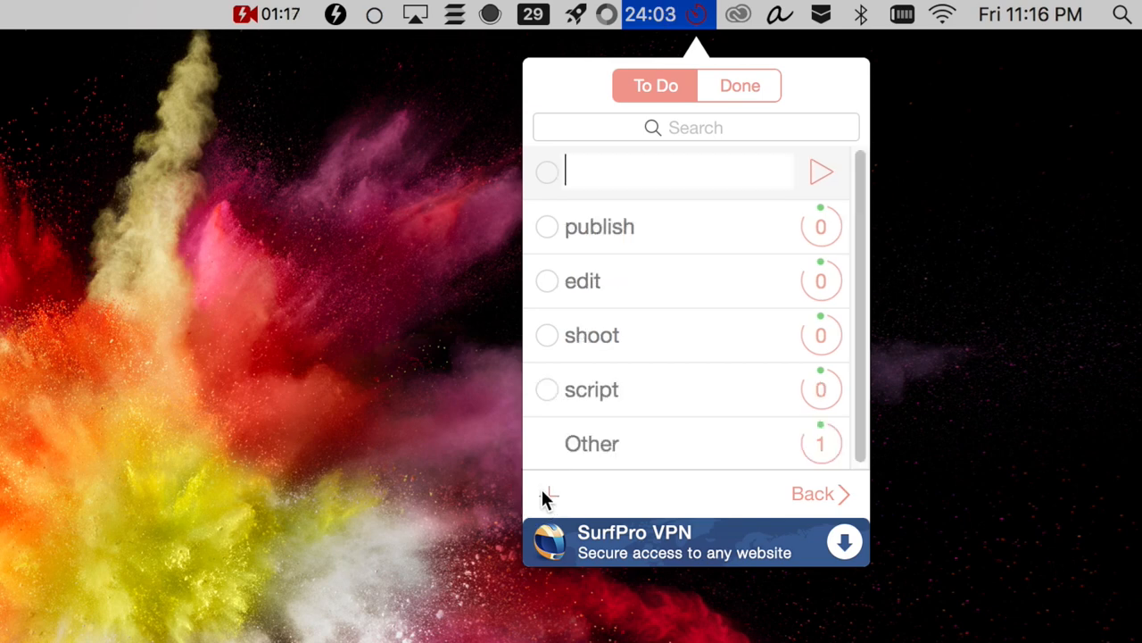
# Step: Add a new to-do task named starting with 'repeat' at the top of the list
pyautogui.write('repeat')
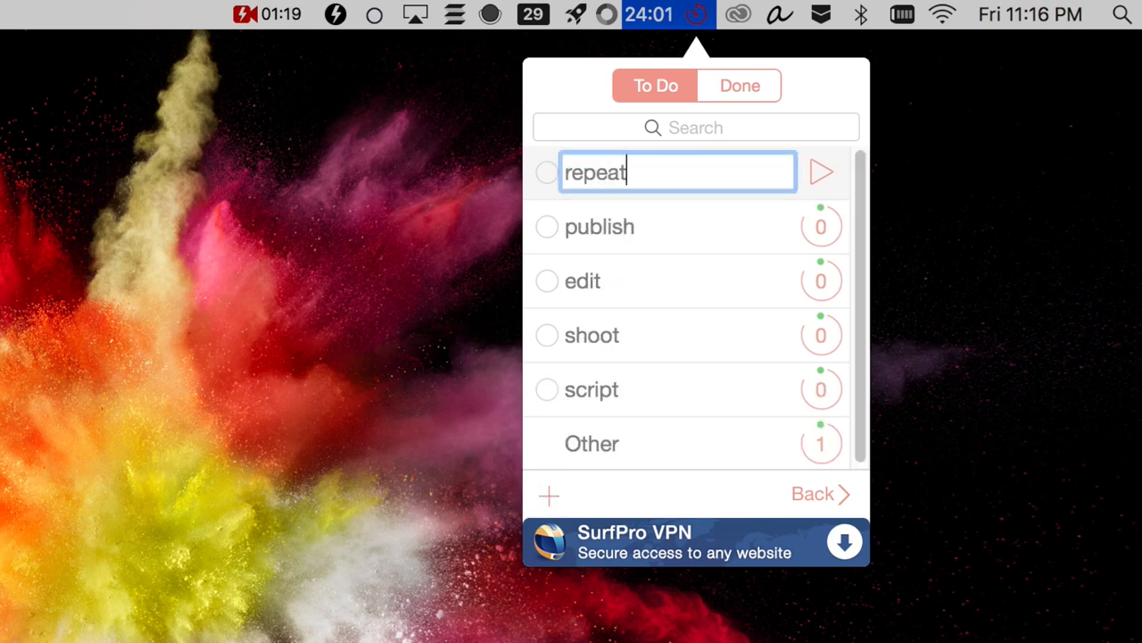
pyautogui.write('rep')
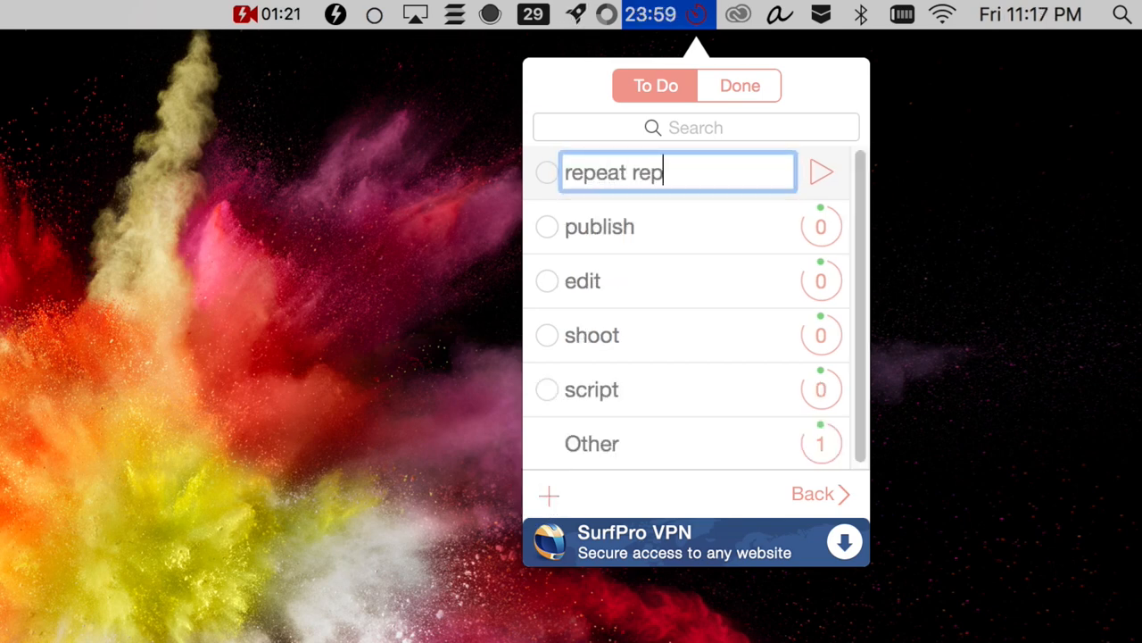
pyautogui.write('eat r')
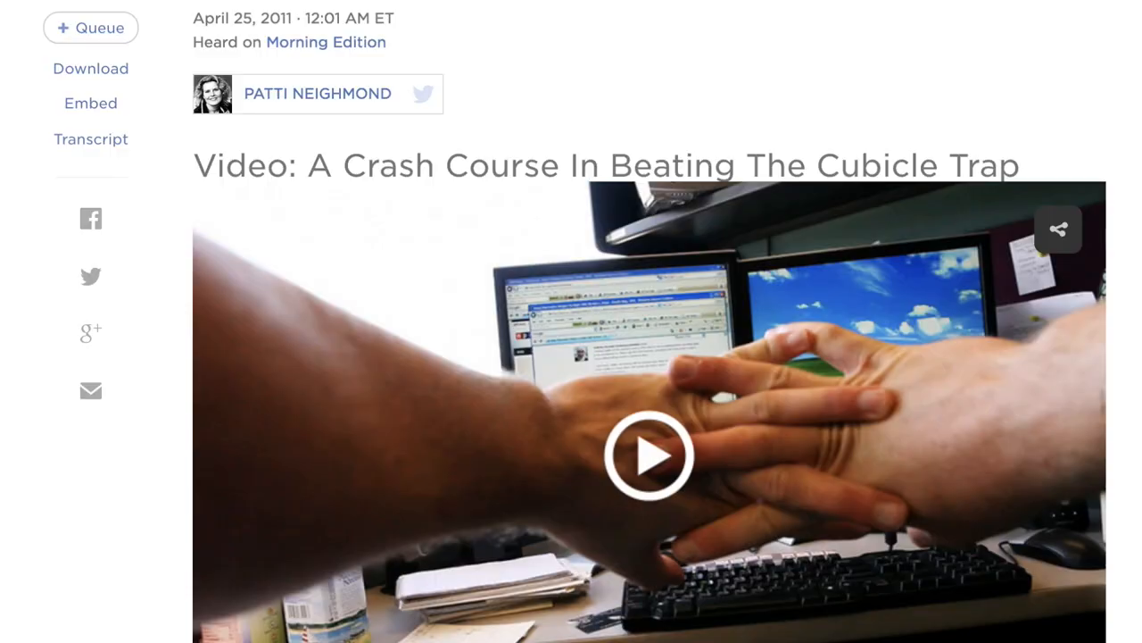
pyautogui.scroll(-3)
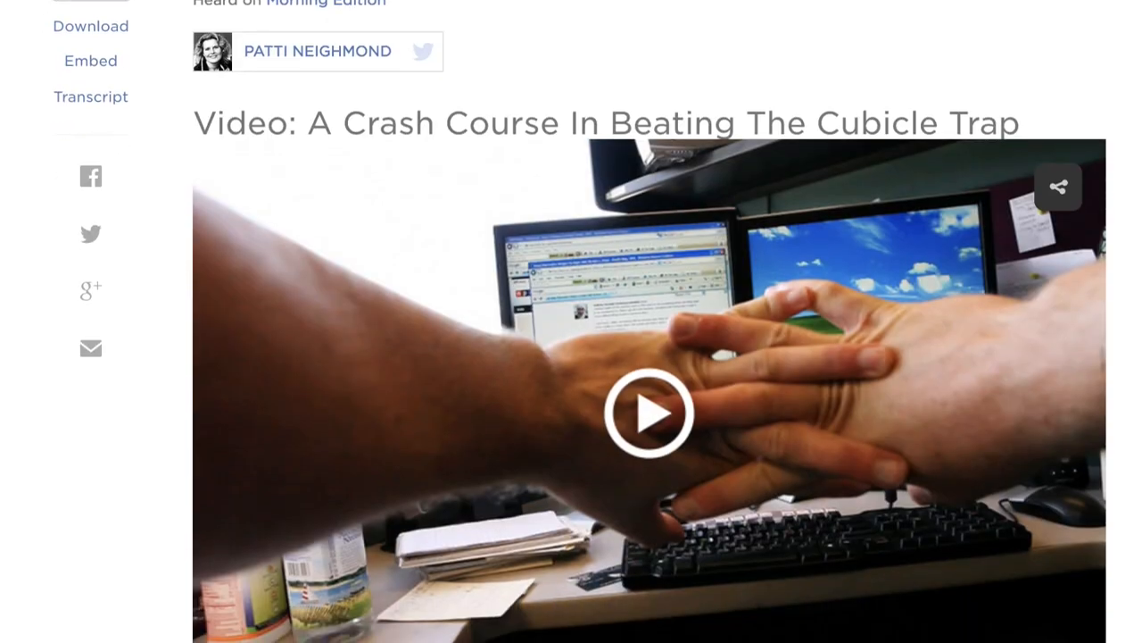
pyautogui.scroll(-3)
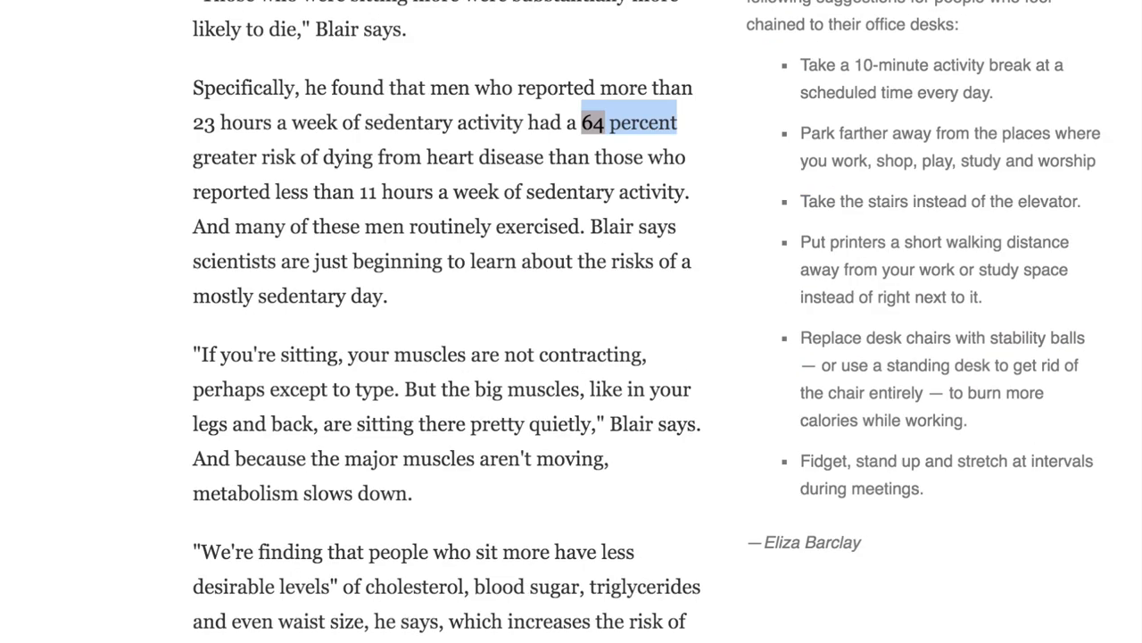
pyautogui.doubleClick(593, 121)
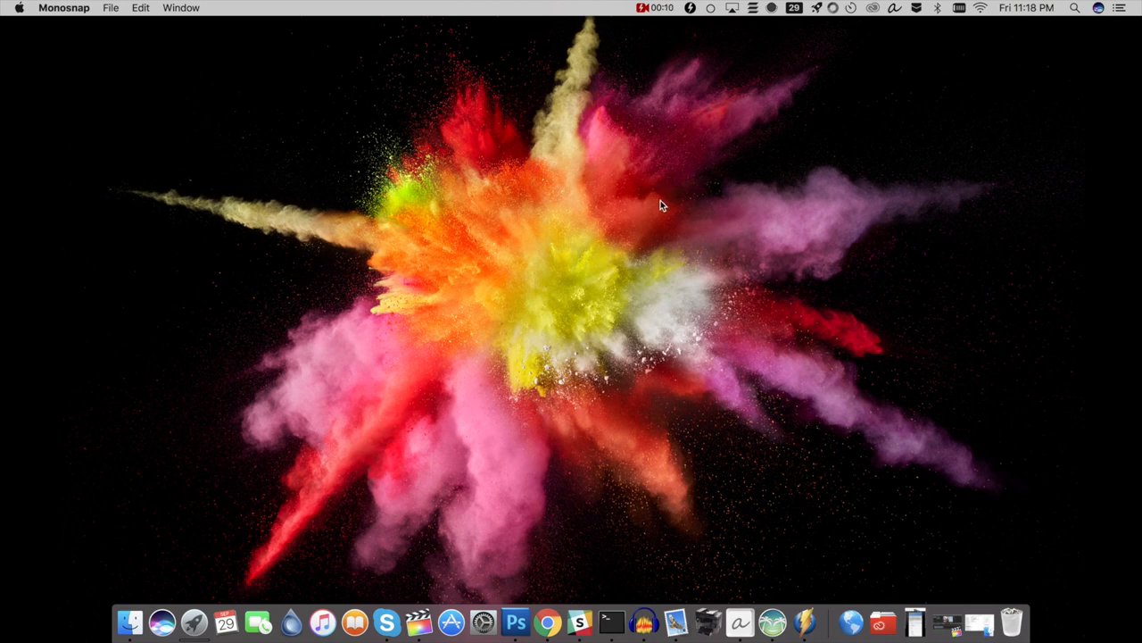
pyautogui.moveTo(839, 7)
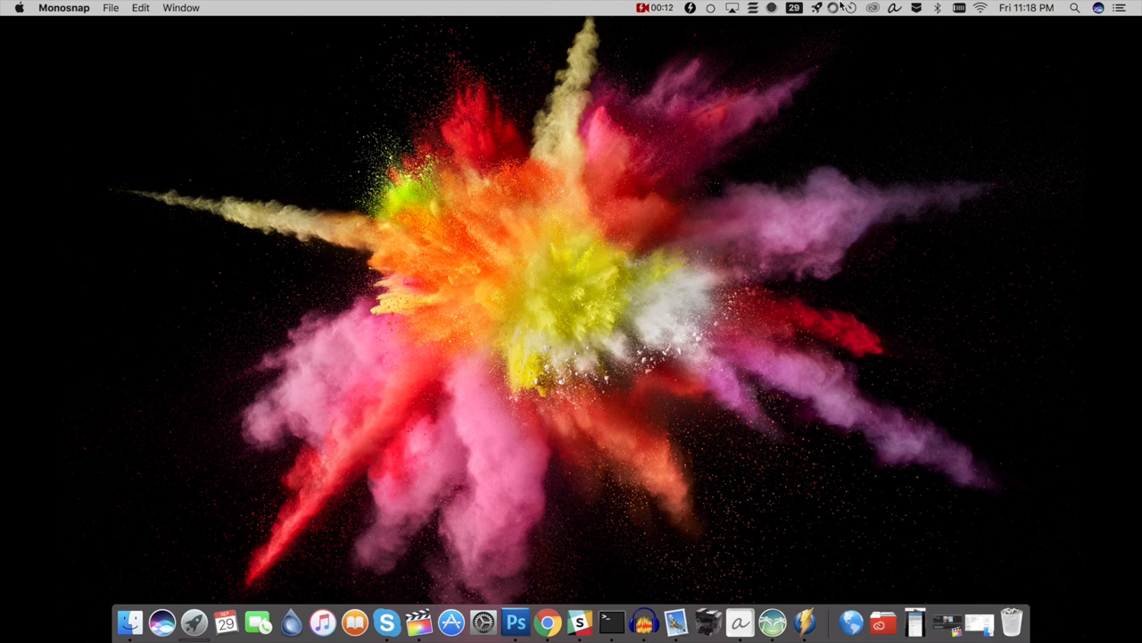
# Step: Show today's Usage summary and expand it into the full per-app breakdown window
pyautogui.click(603, 14)
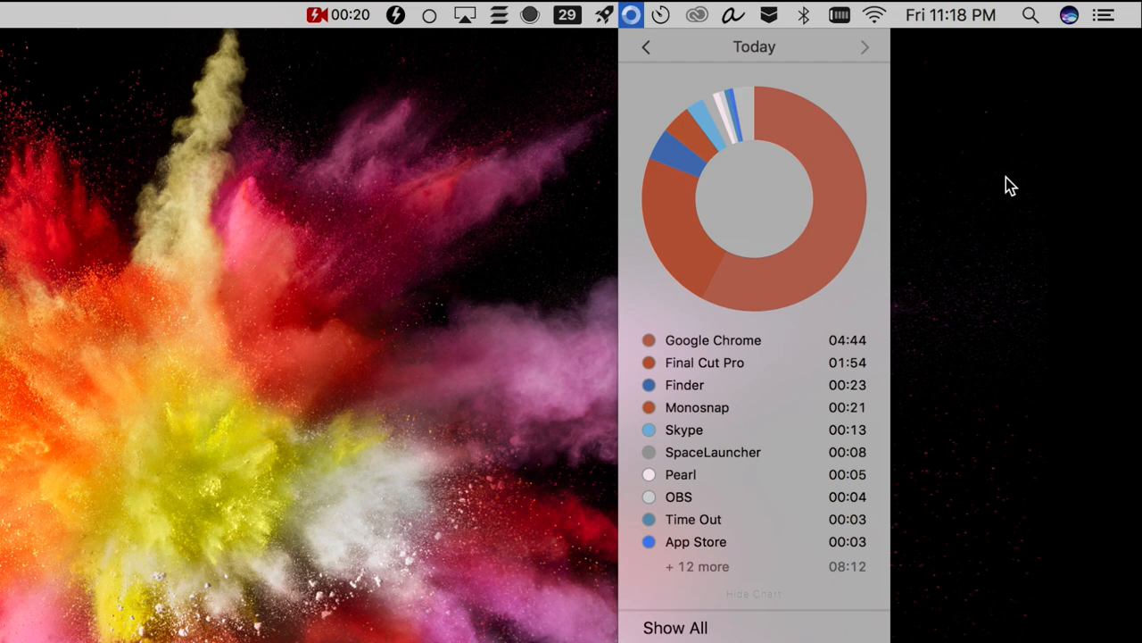
pyautogui.moveTo(961, 218)
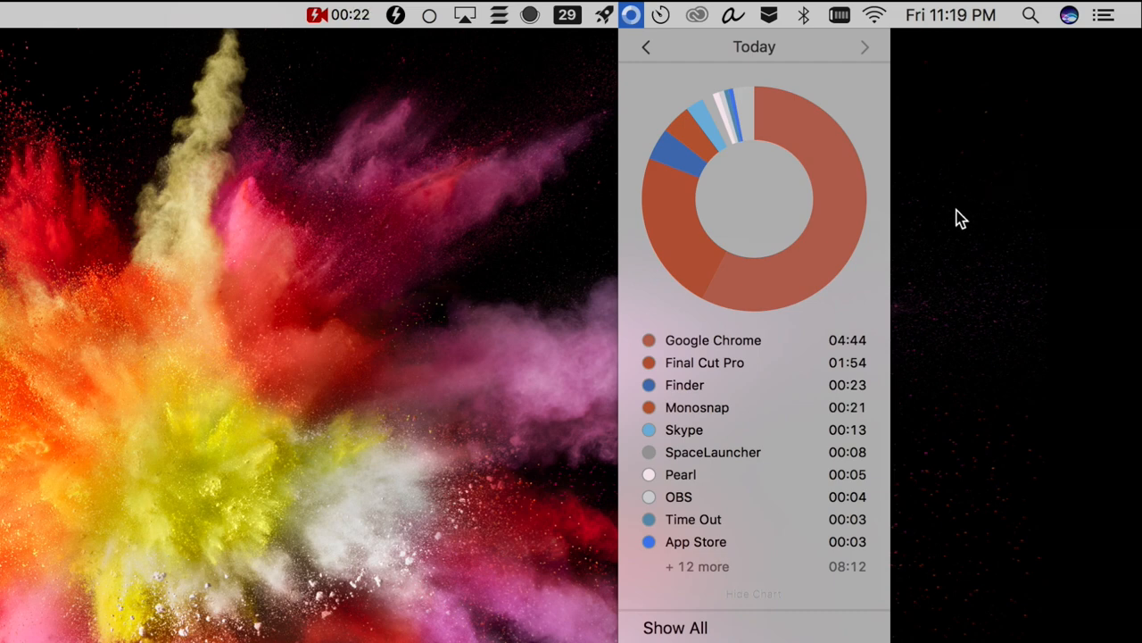
pyautogui.moveTo(647, 46)
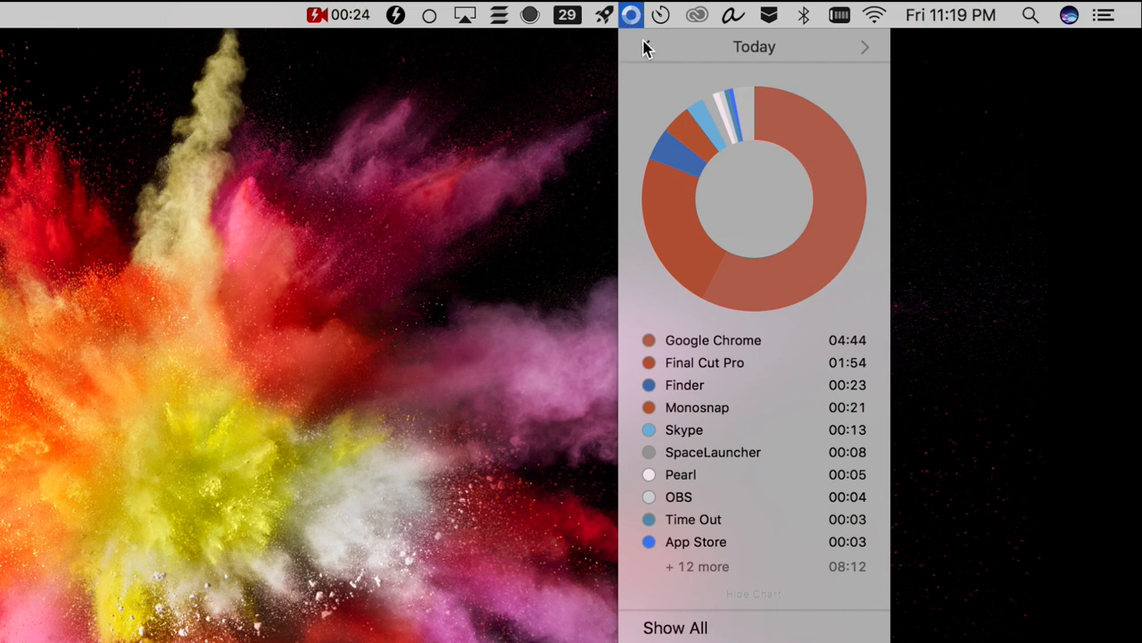
pyautogui.click(674, 626)
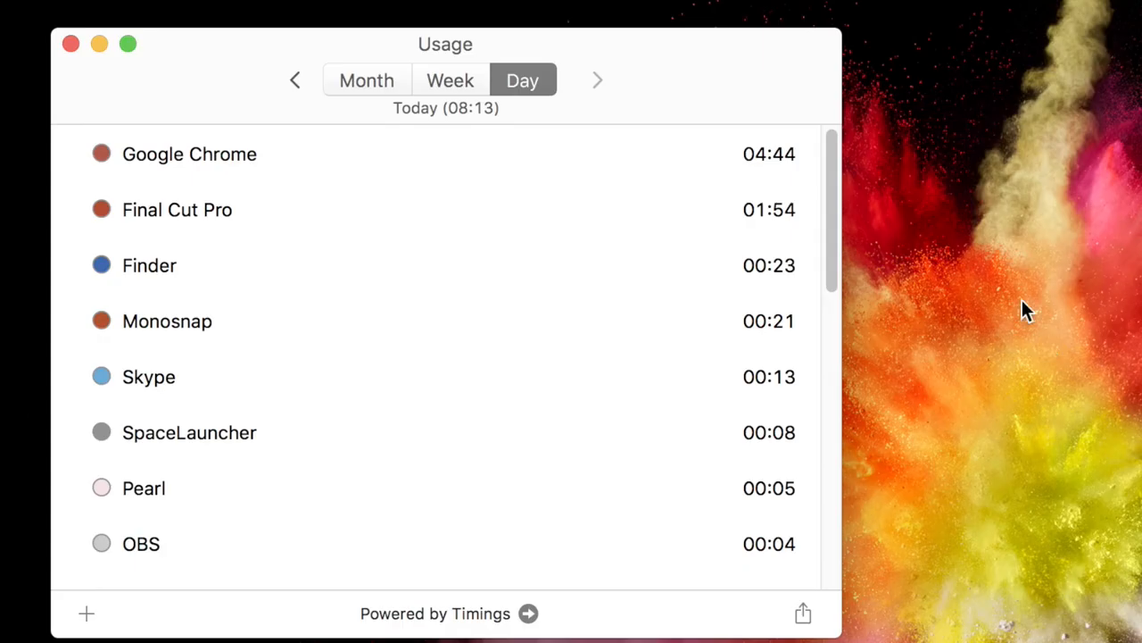
# Step: Compare Week and Month totals, ending on week 24/09/17–30/09/17 with Chrome at 17:18
pyautogui.click(450, 80)
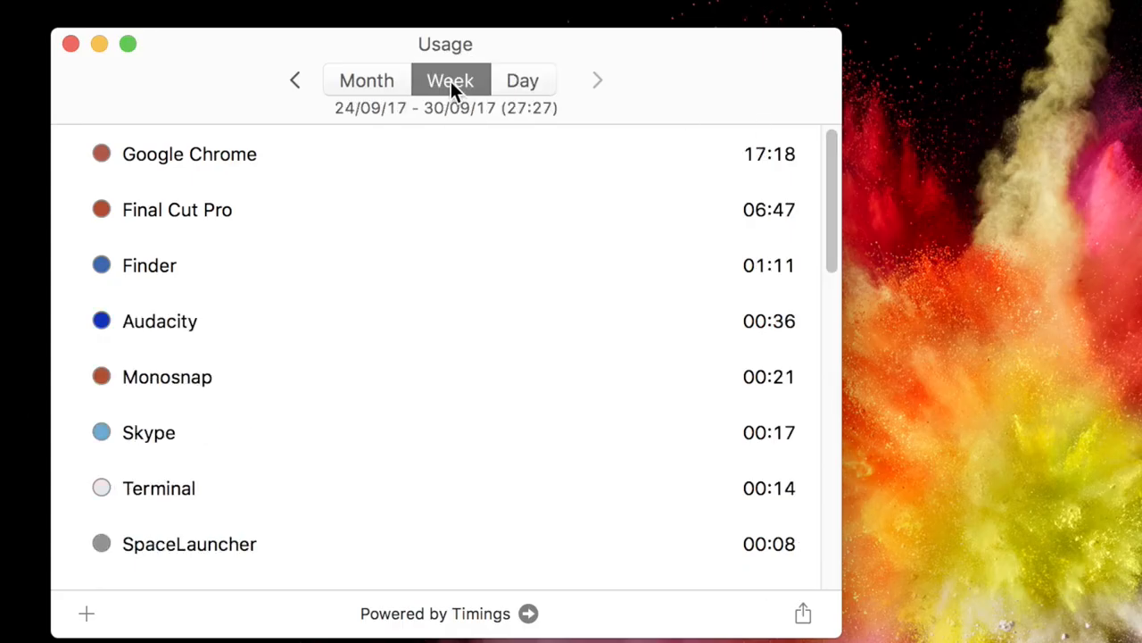
pyautogui.click(366, 80)
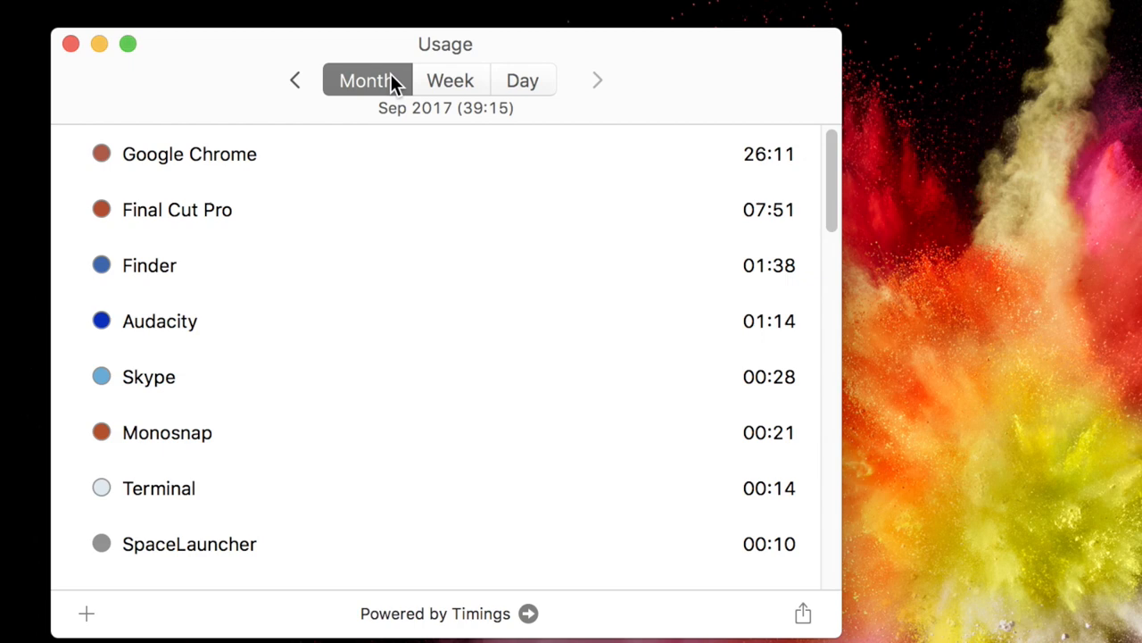
pyautogui.moveTo(832, 179)
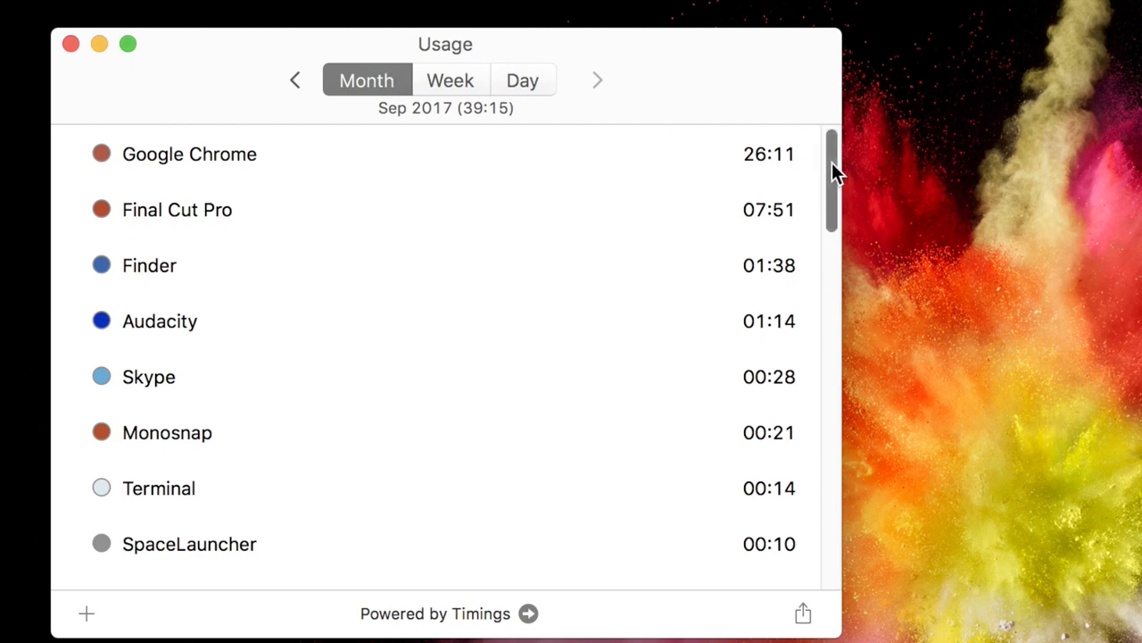
pyautogui.click(450, 80)
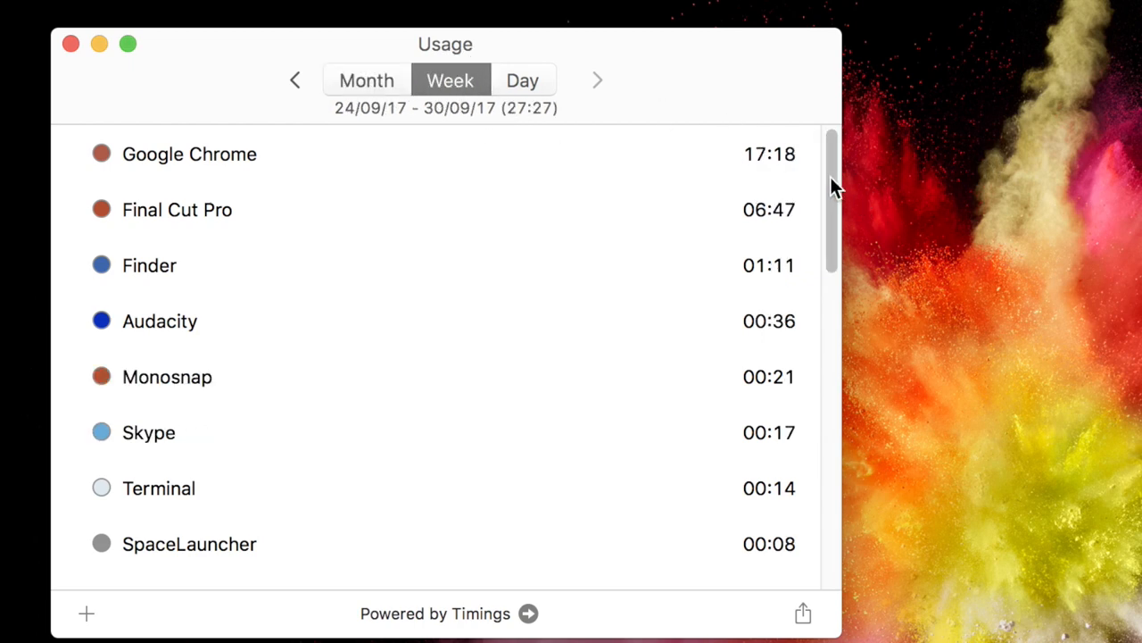
pyautogui.click(400, 19)
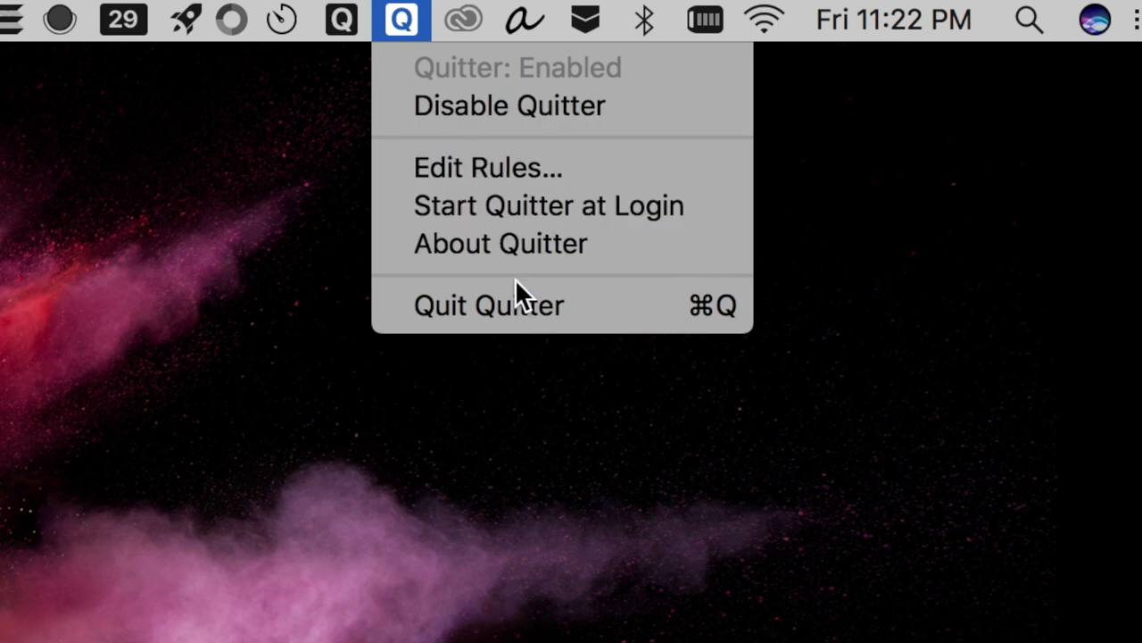
pyautogui.moveTo(446, 168)
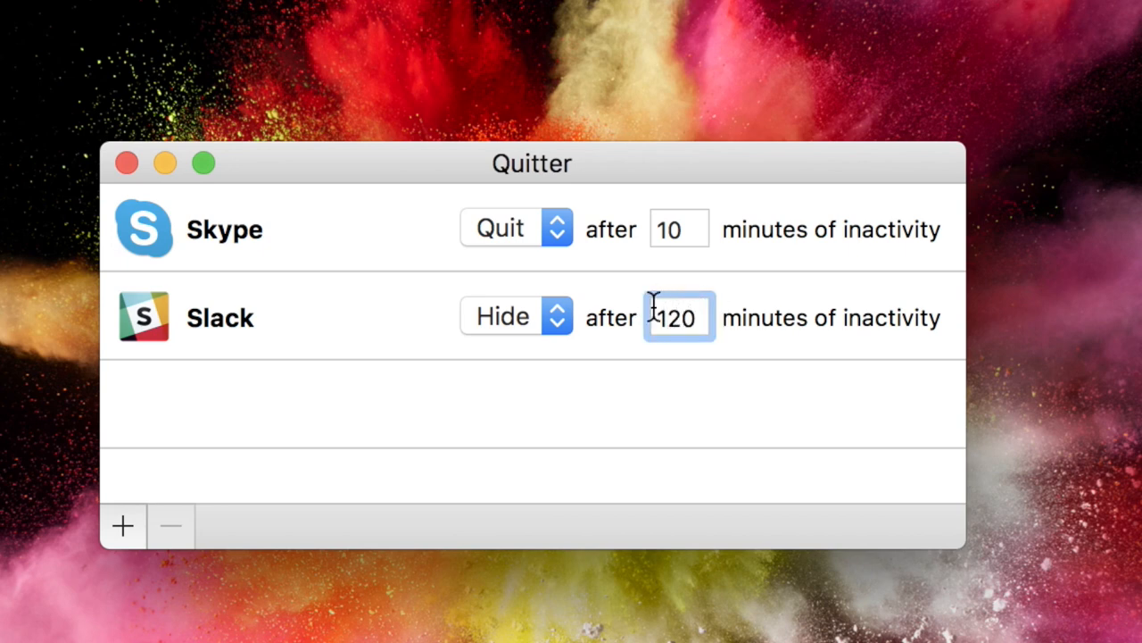
# Step: Review Quitter's rules: Skype quits after 10 idle minutes, Slack hides after 120
pyautogui.click(386, 11)
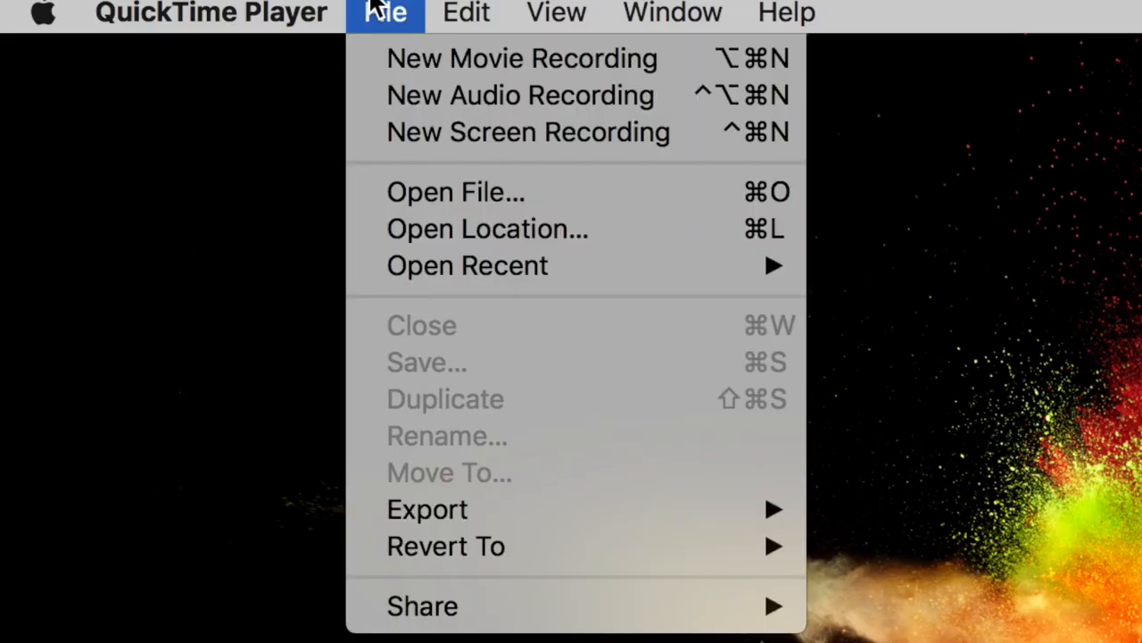
pyautogui.moveTo(528, 132)
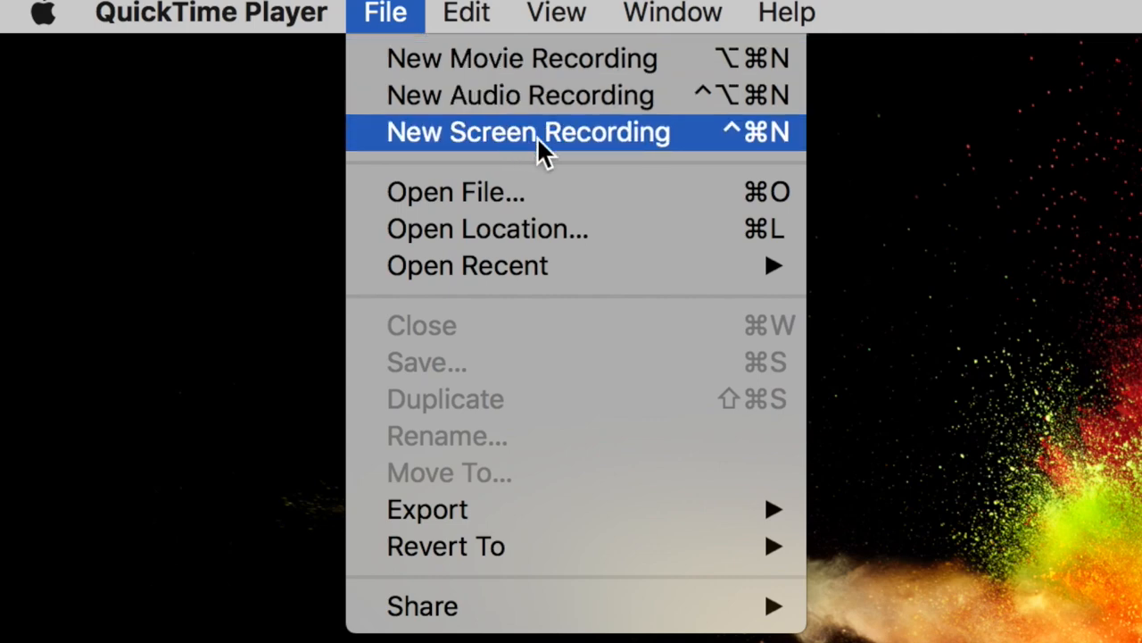
# Step: Show Monosnap's capture commands from its menu-bar icon
pyautogui.click(528, 132)
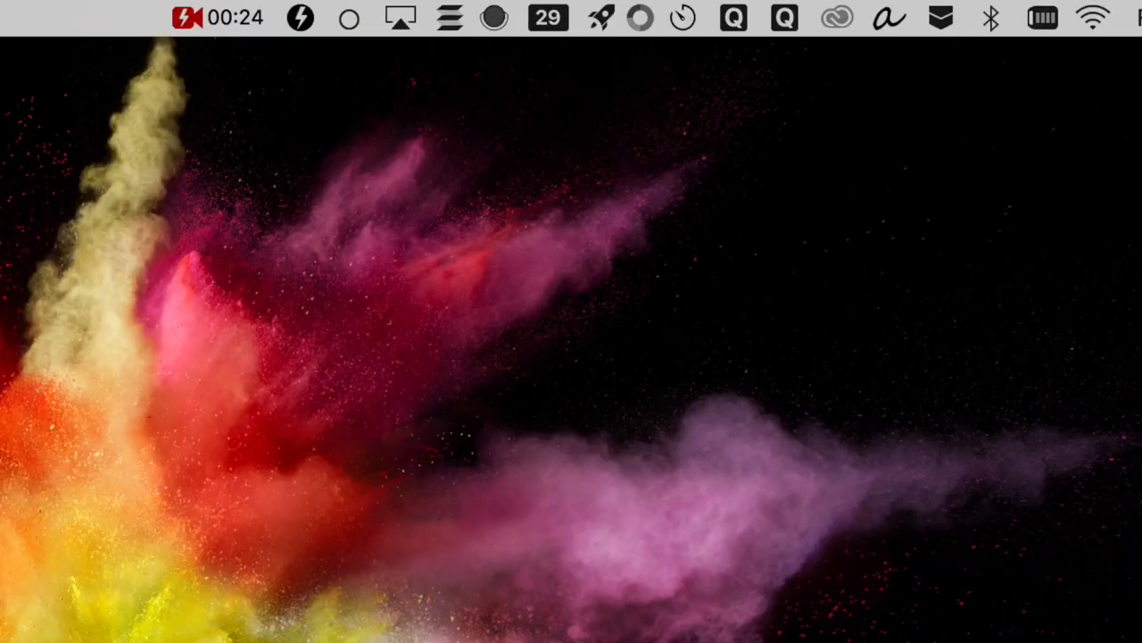
pyautogui.moveTo(186, 421)
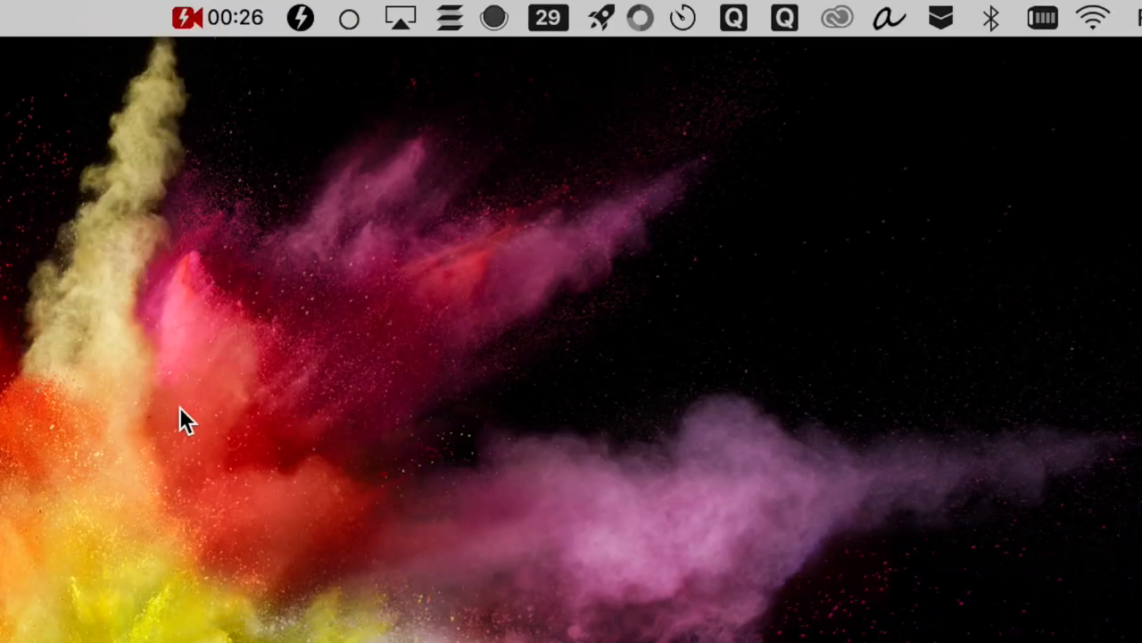
pyautogui.click(300, 18)
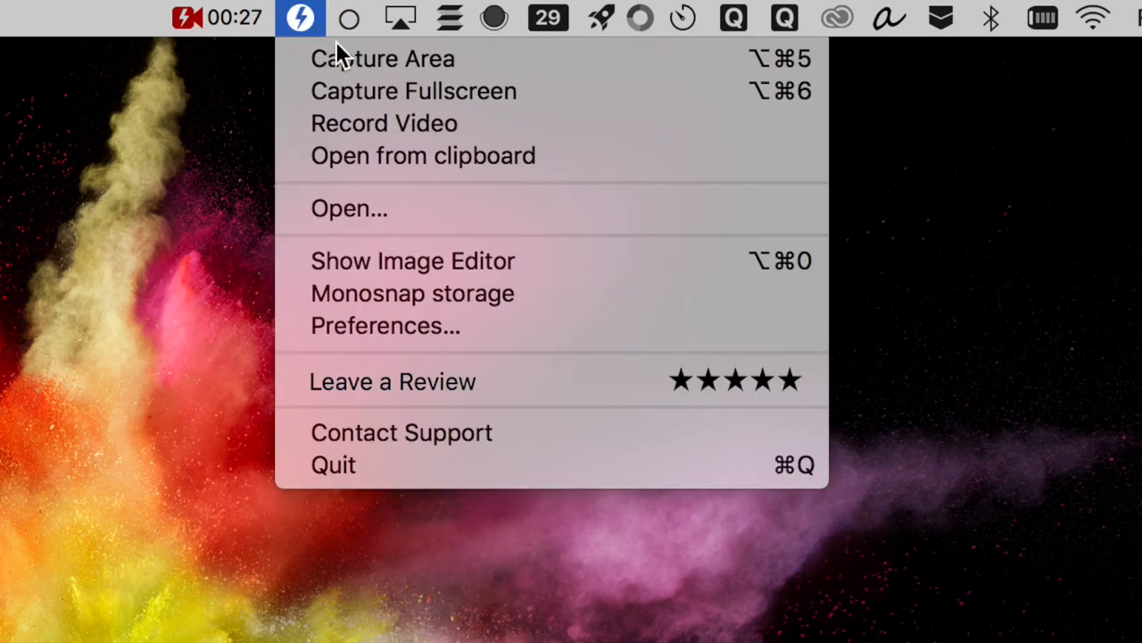
pyautogui.moveTo(732, 123)
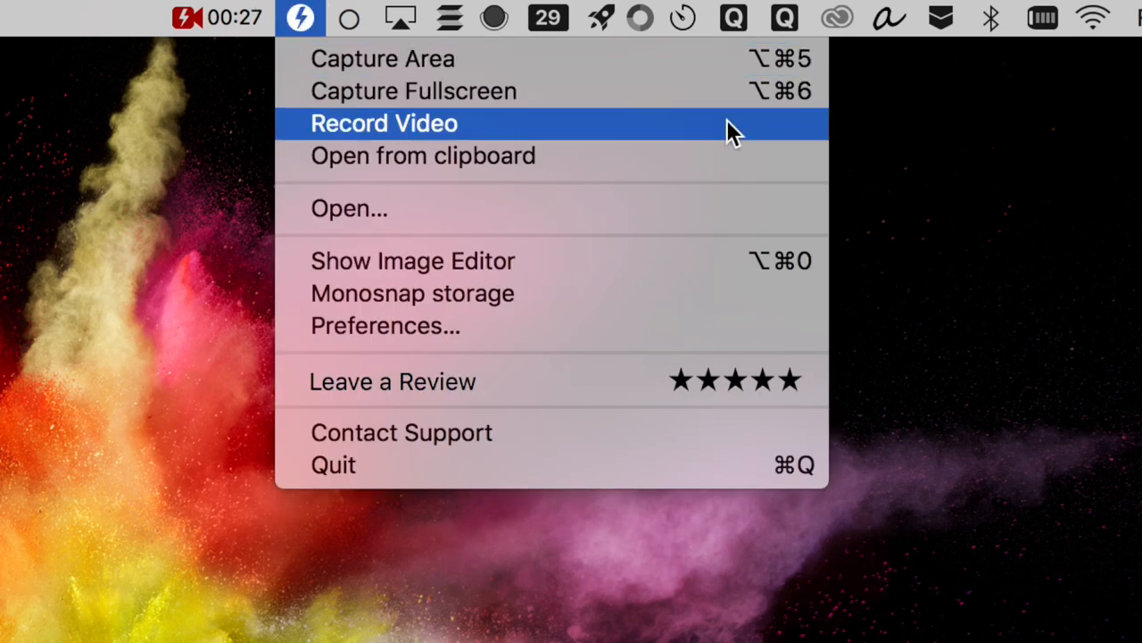
pyautogui.moveTo(810, 365)
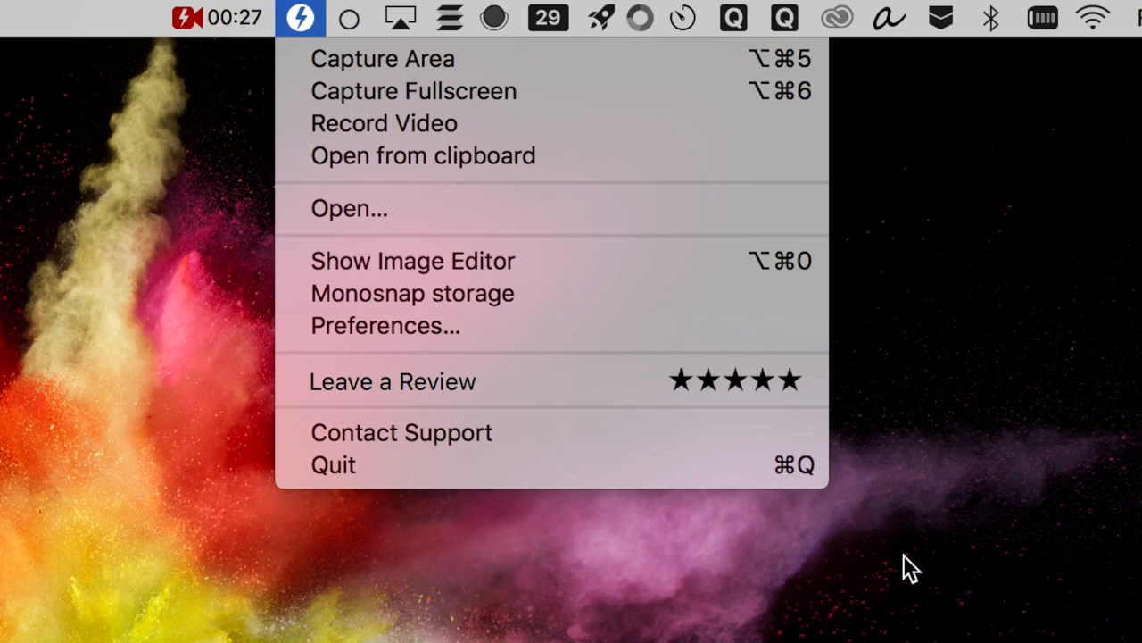
pyautogui.moveTo(906, 575)
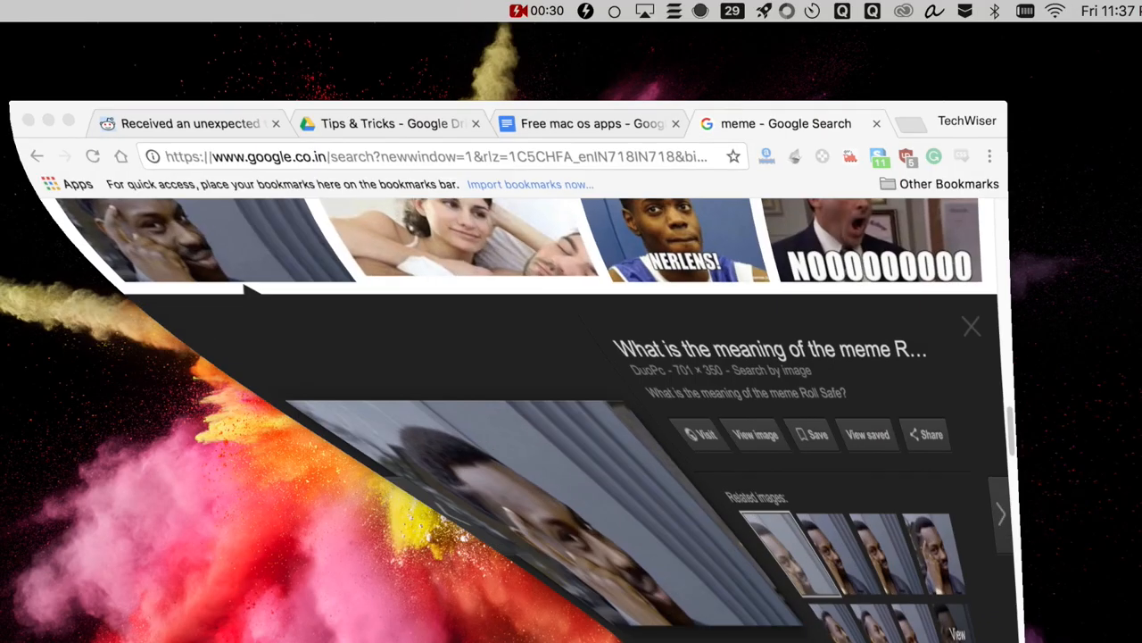
# Step: View Monosnap's Hotkeys preferences listing area, fullscreen and editor shortcuts
pyautogui.rightClick(157, 514)
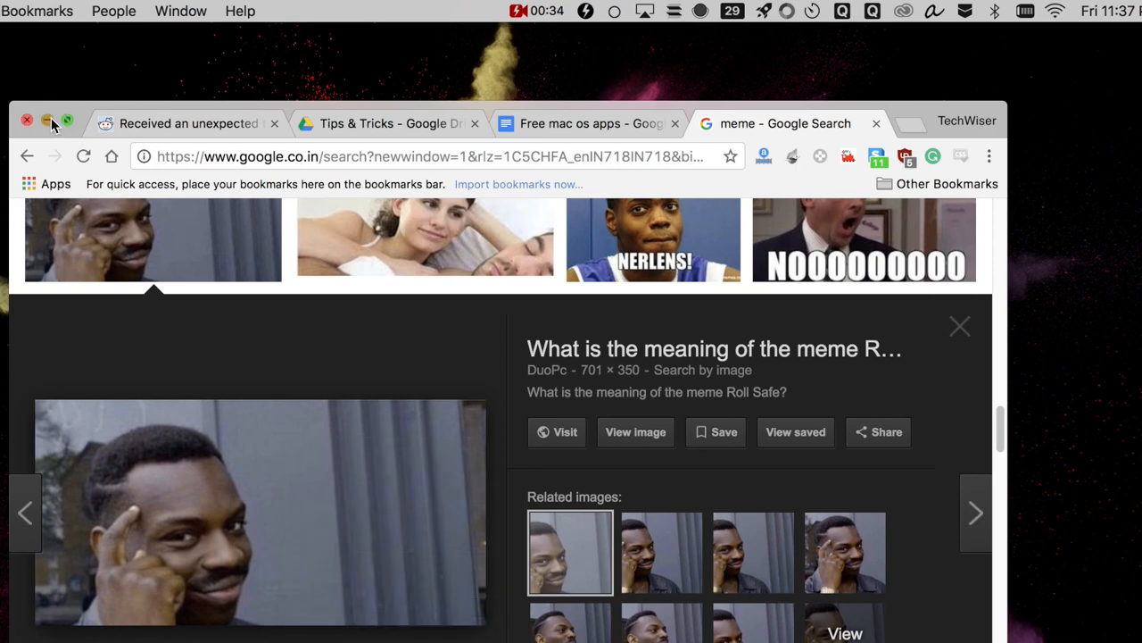
pyautogui.click(585, 10)
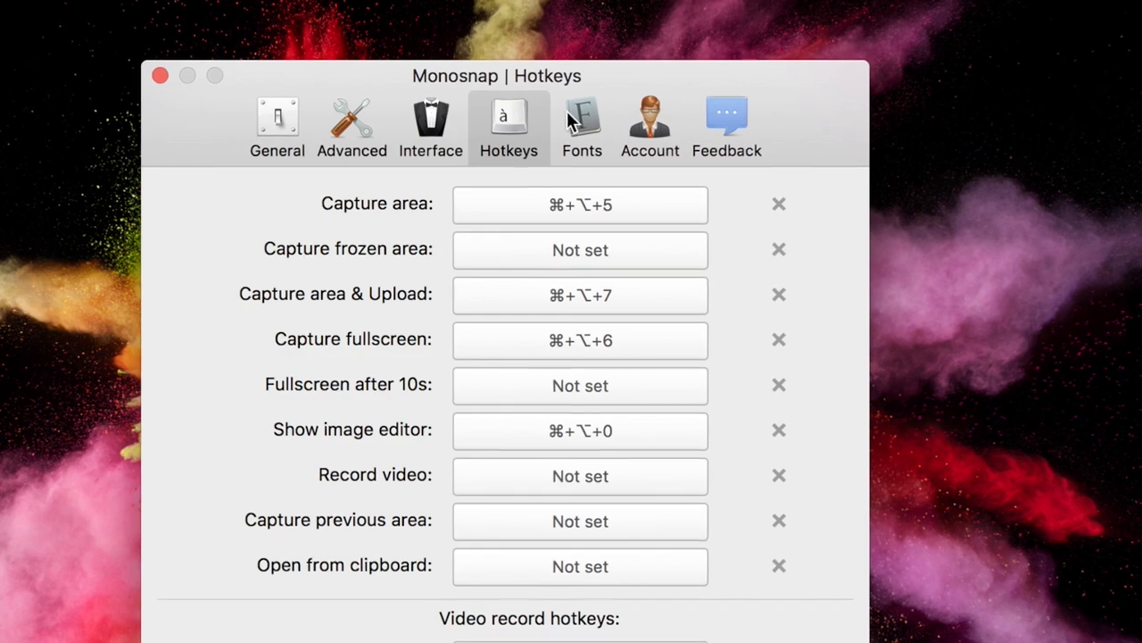
pyautogui.click(650, 125)
pyautogui.write('qui')
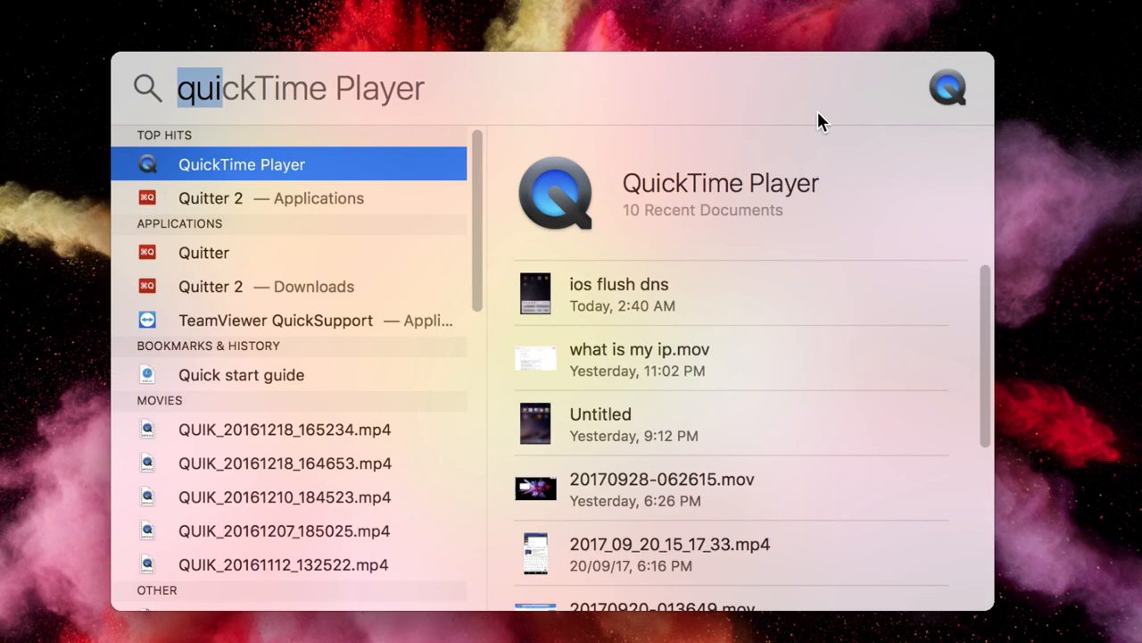
# Step: Show SpaceLauncher's menu with preferences, update checks and quit, then its preferences
pyautogui.write('CH')
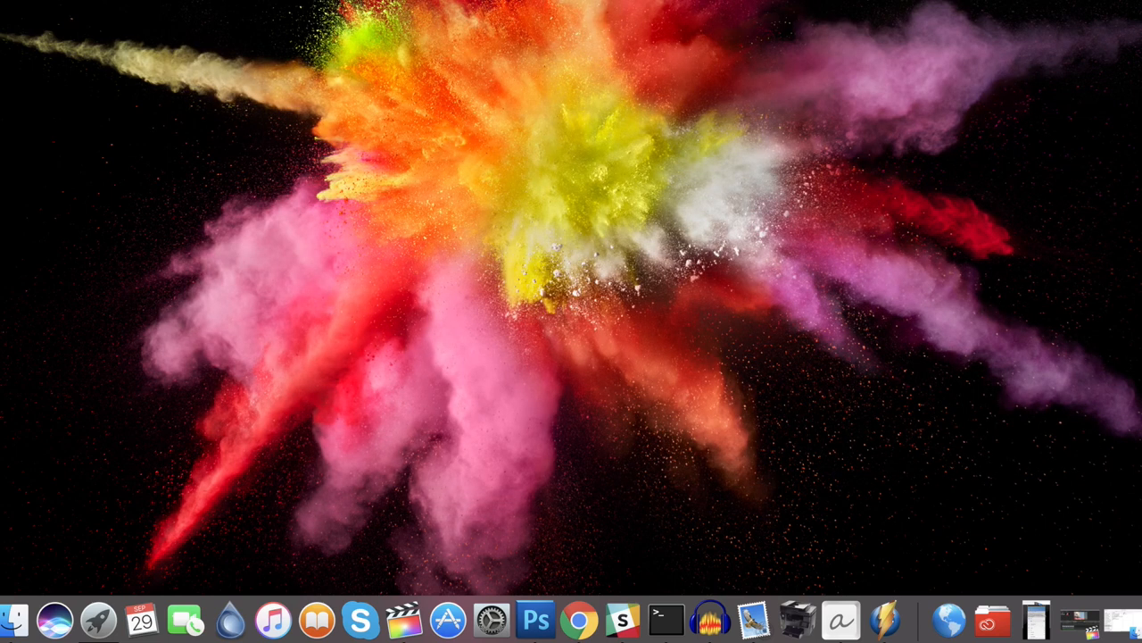
pyautogui.click(578, 617)
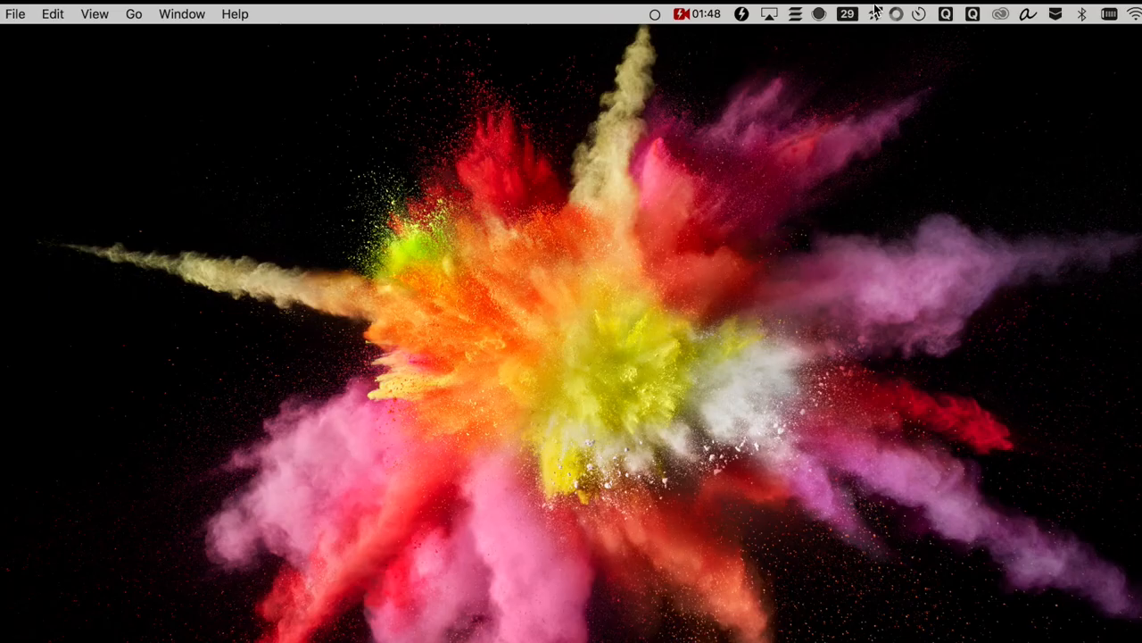
pyautogui.click(875, 15)
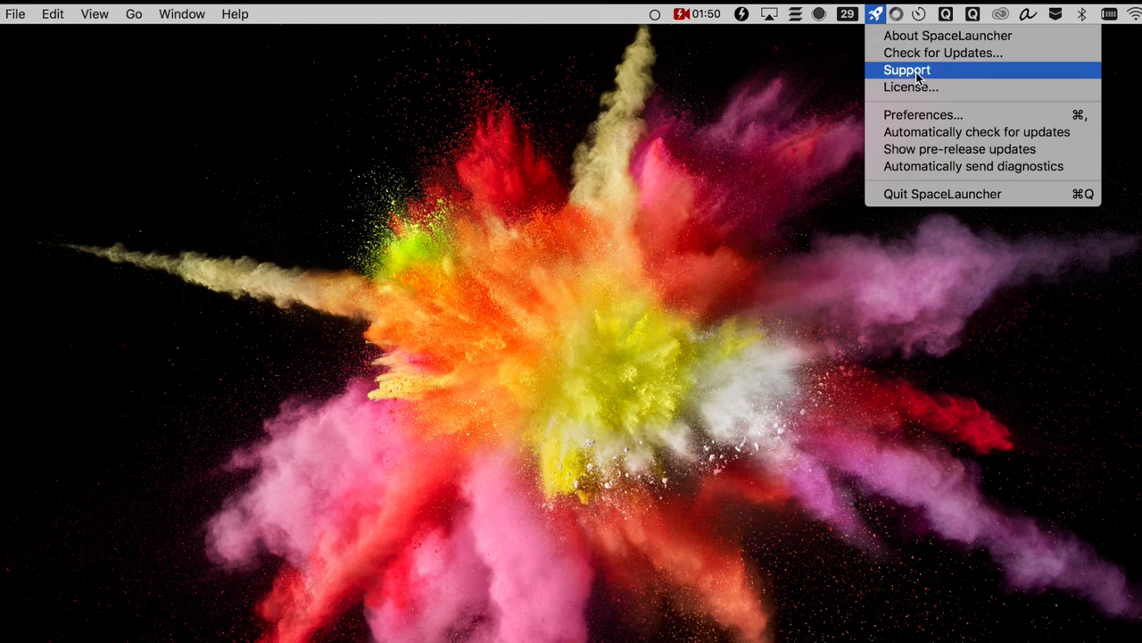
pyautogui.moveTo(971, 114)
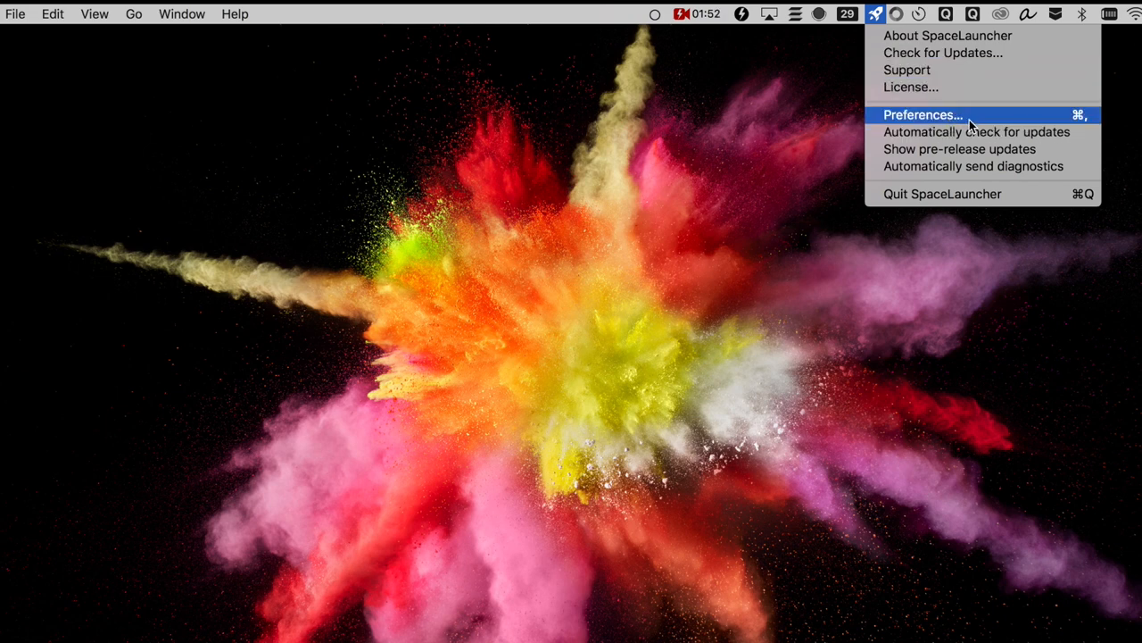
pyautogui.moveTo(1071, 128)
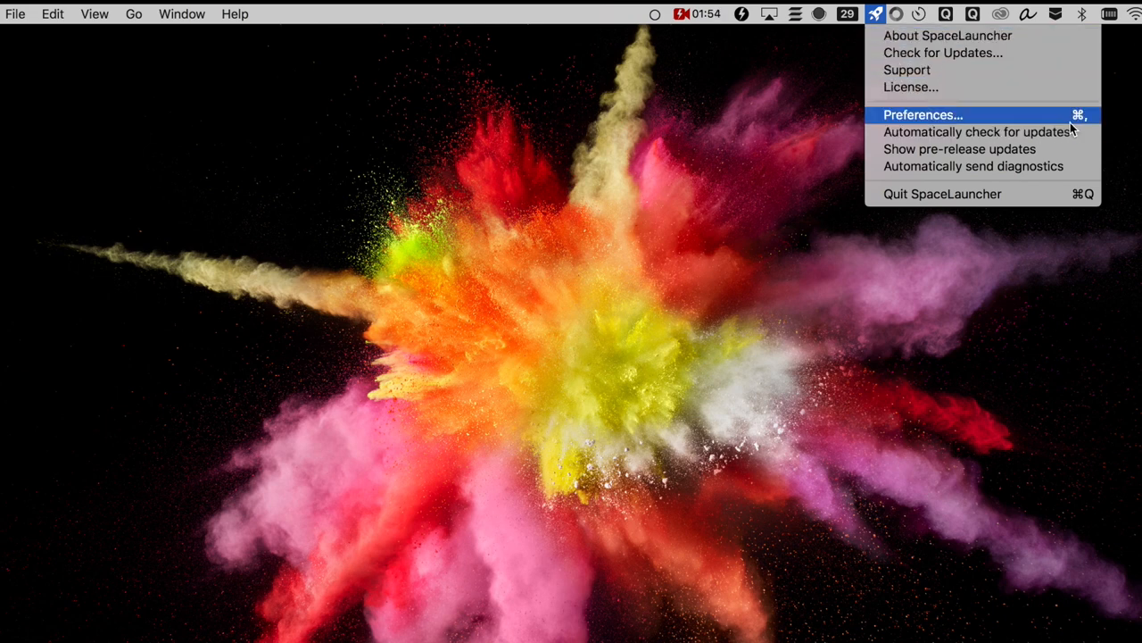
pyautogui.click(921, 115)
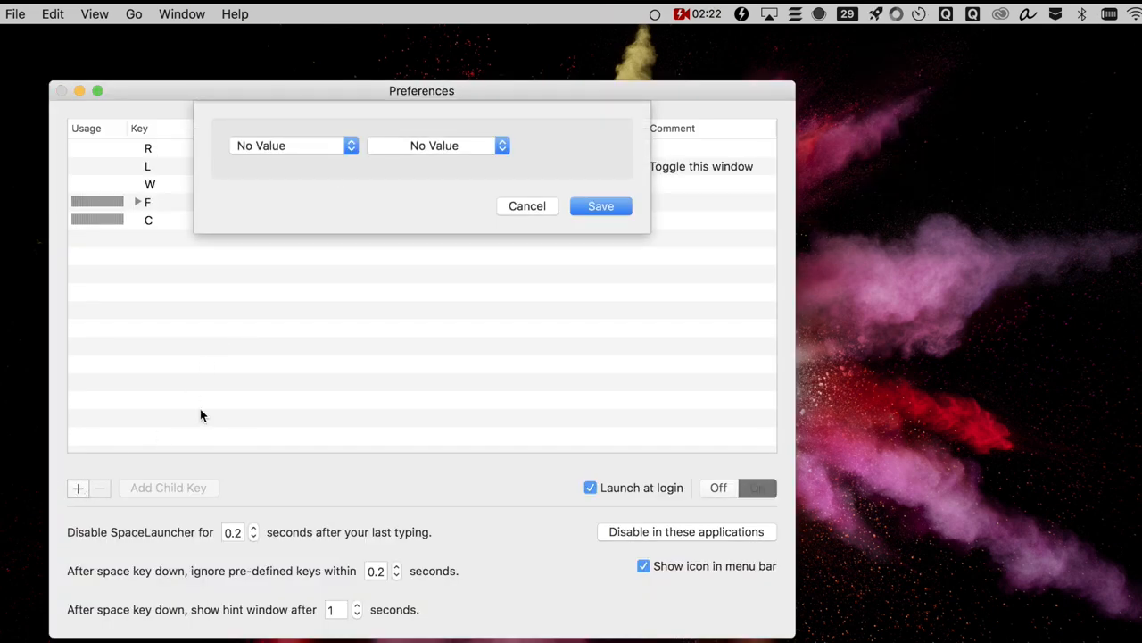
# Step: Add SpaceLauncher key S with action Open URL launching Slack, and save it
pyautogui.click(502, 146)
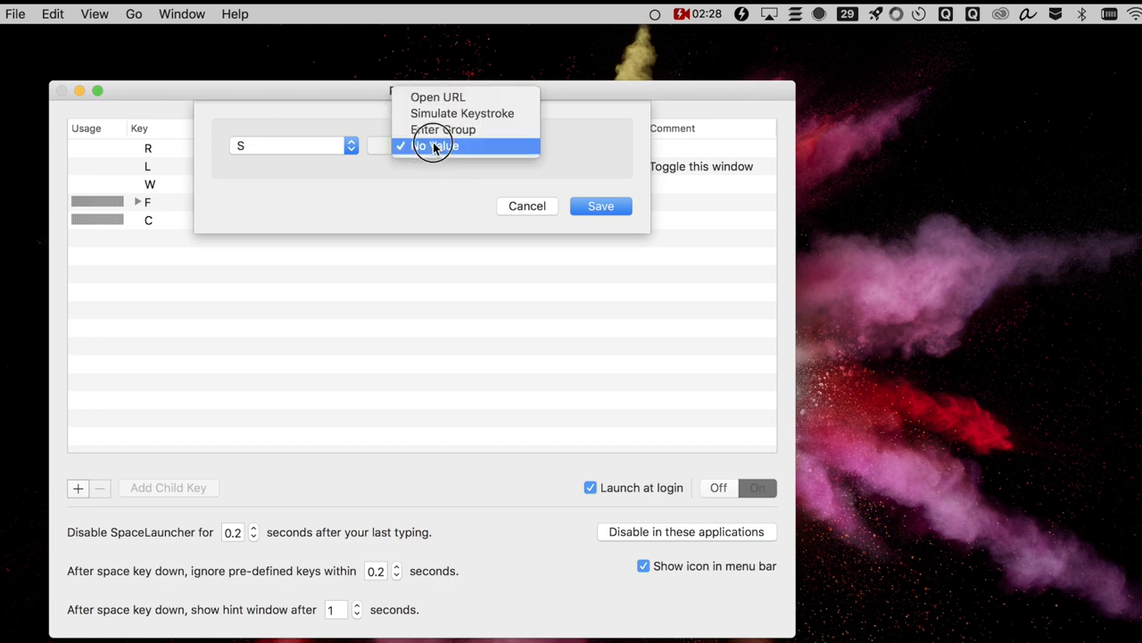
pyautogui.click(439, 97)
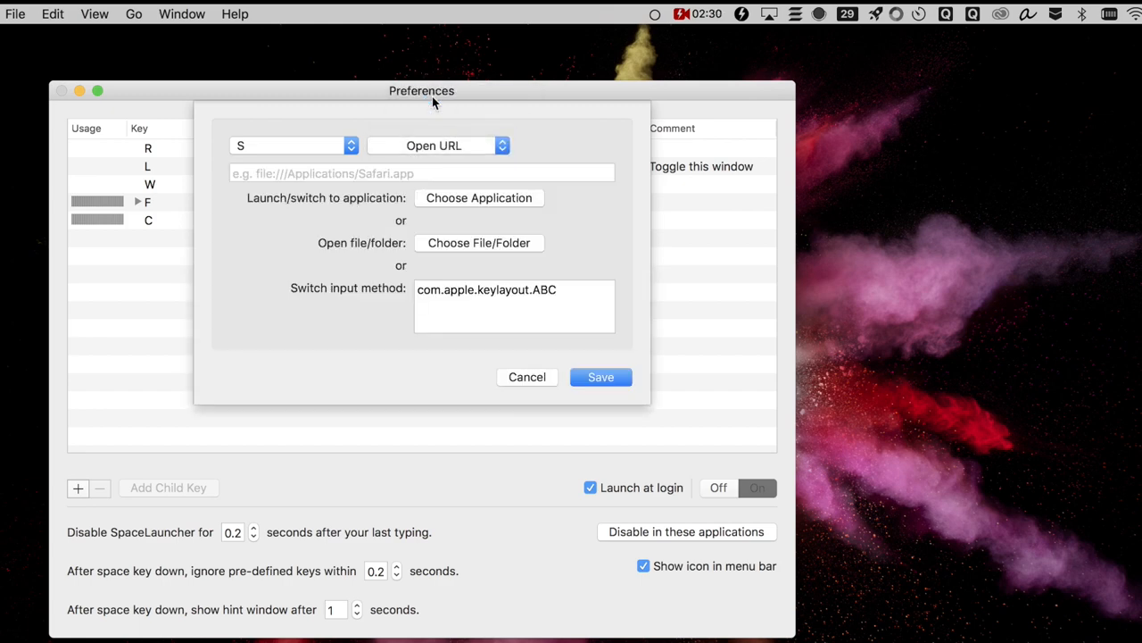
pyautogui.click(479, 196)
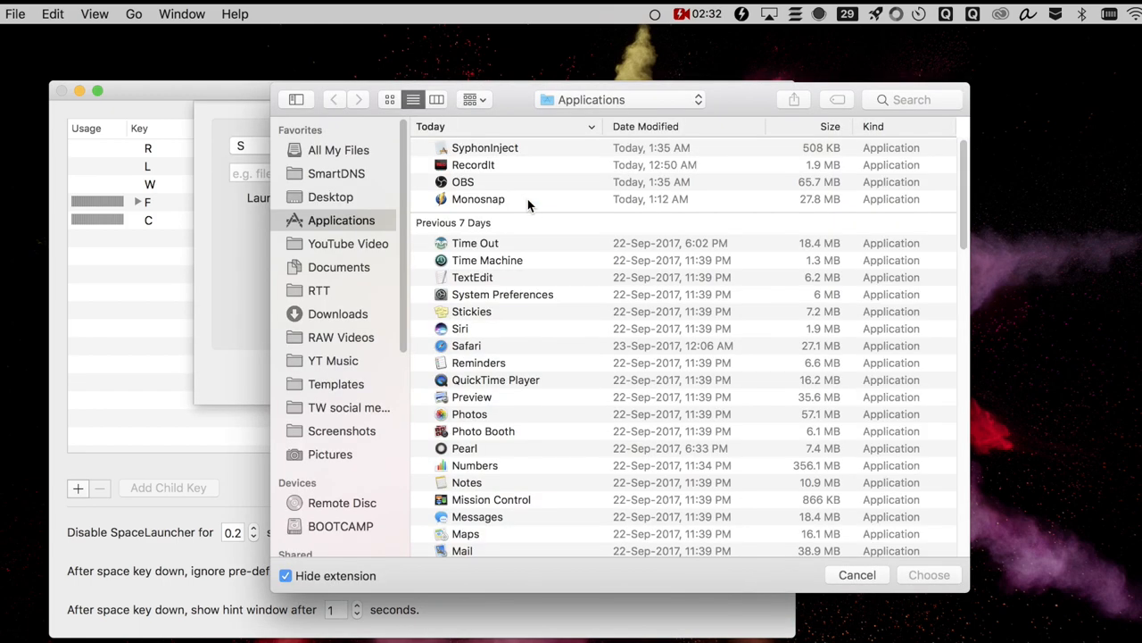
pyautogui.click(857, 575)
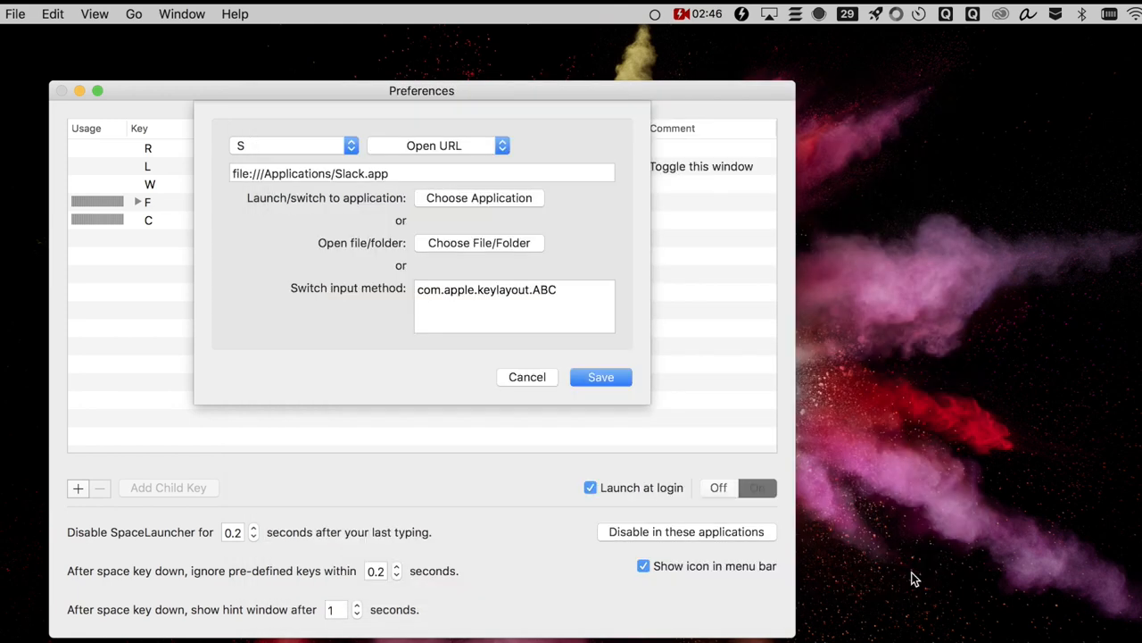
pyautogui.click(600, 377)
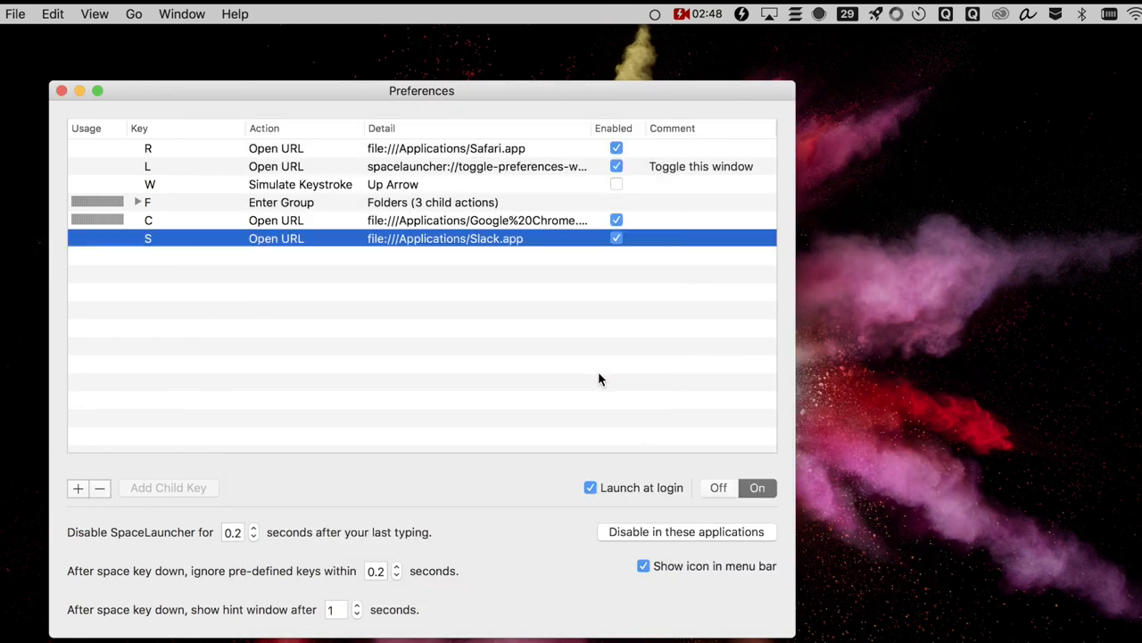
# Step: Test folder shortcuts and close the Finder windows they opened, including Downloads
pyautogui.click(60, 90)
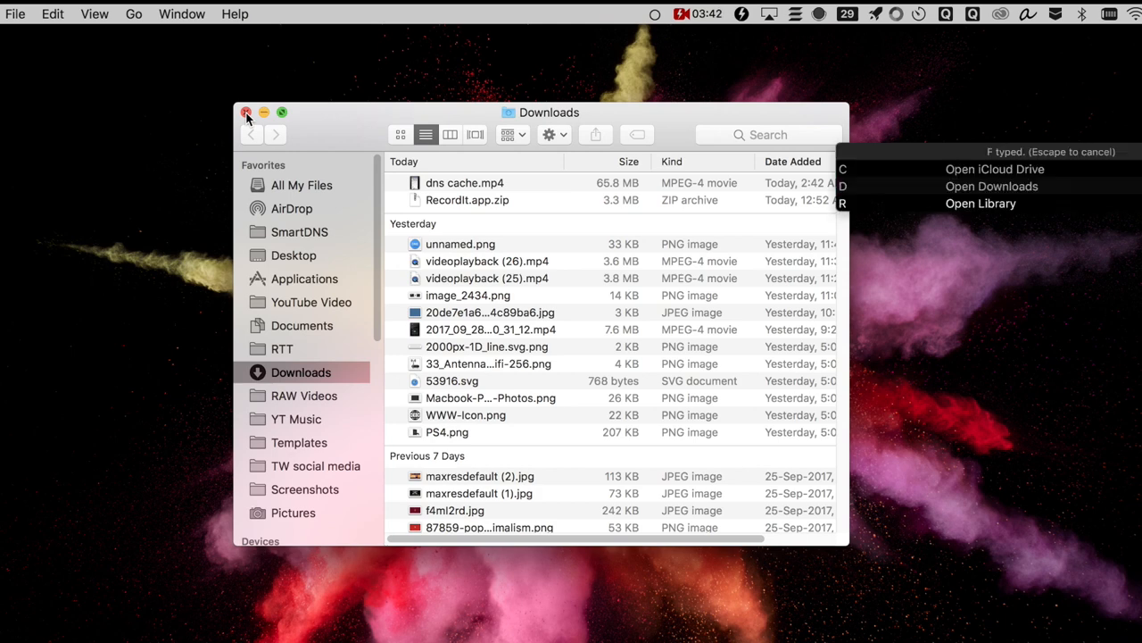
pyautogui.click(996, 168)
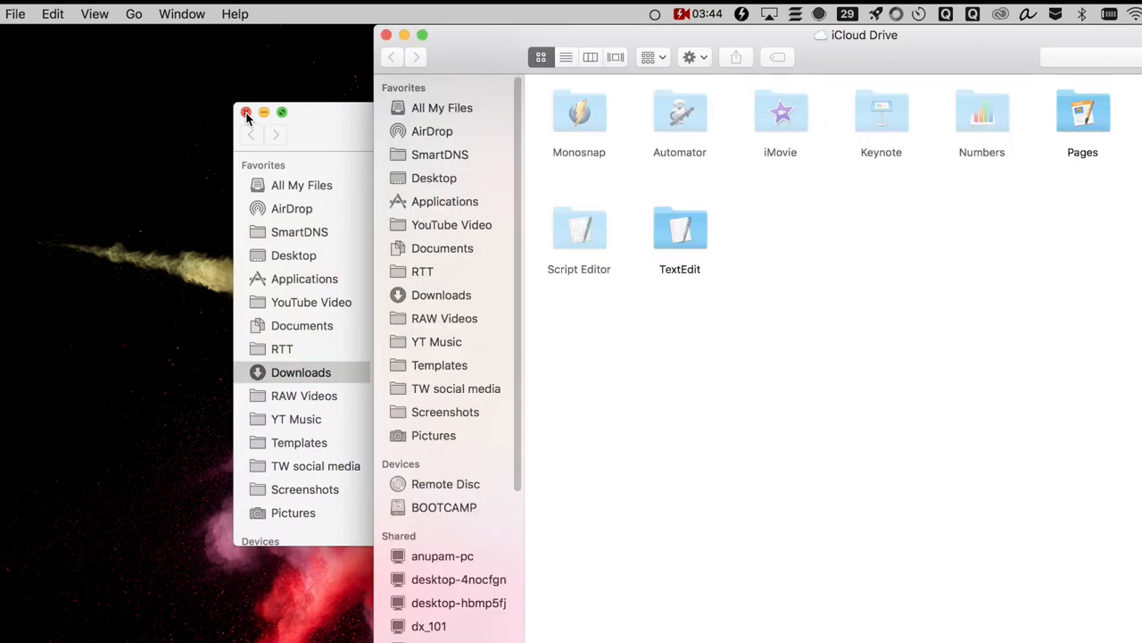
pyautogui.moveTo(164, 121)
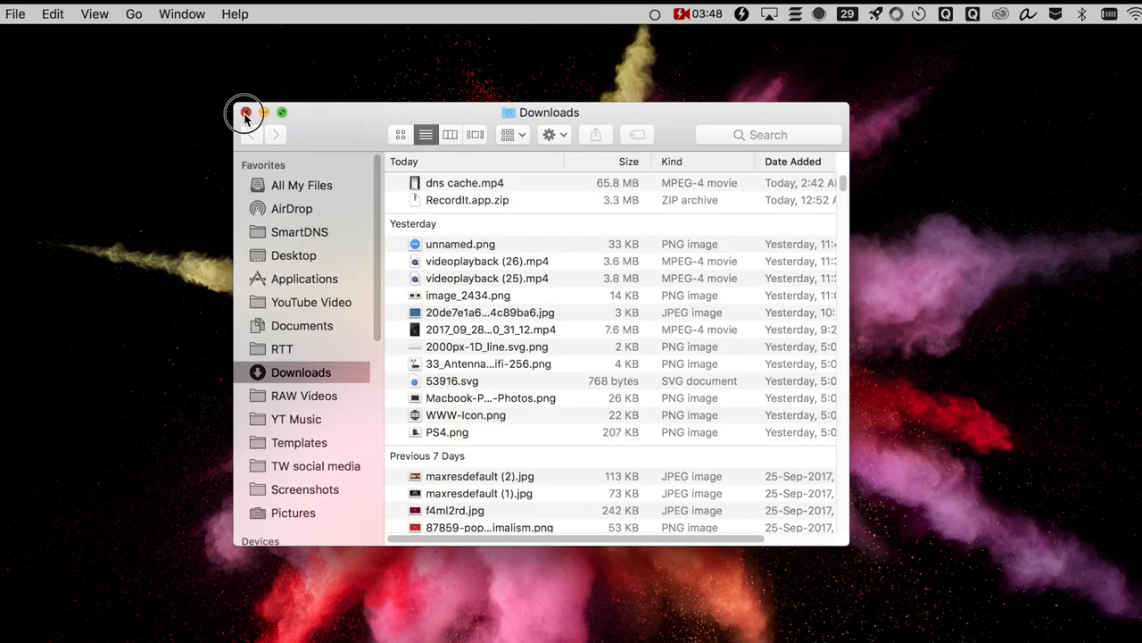
pyautogui.click(247, 110)
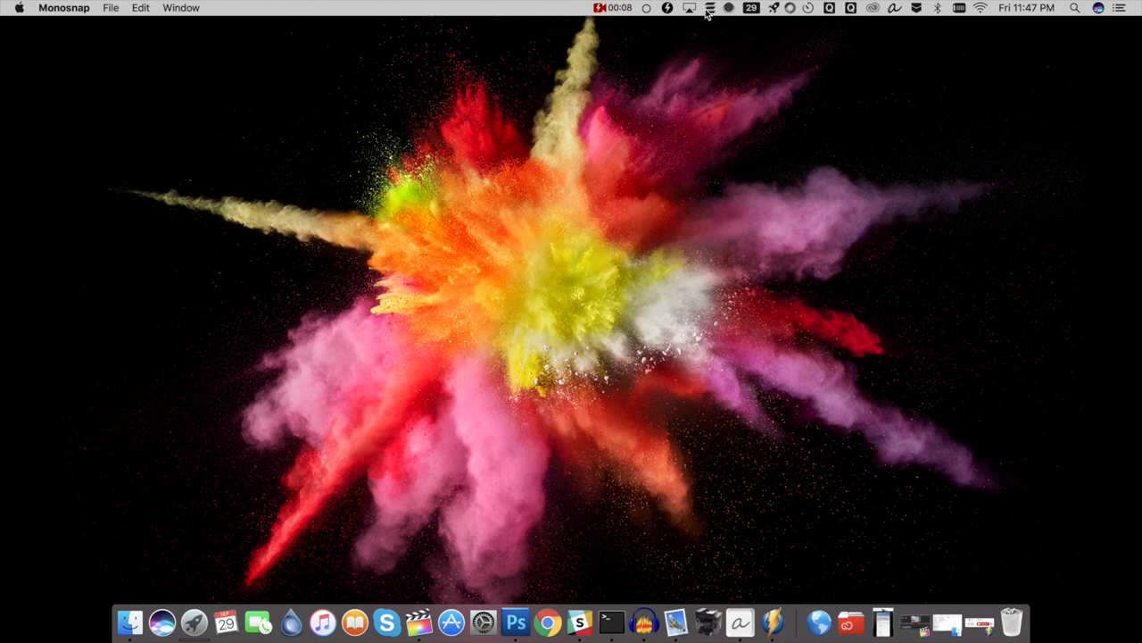
# Step: Run Cleaner for Memory's Optimize and view about 1.55 GB freed with reduced cache
pyautogui.click(711, 7)
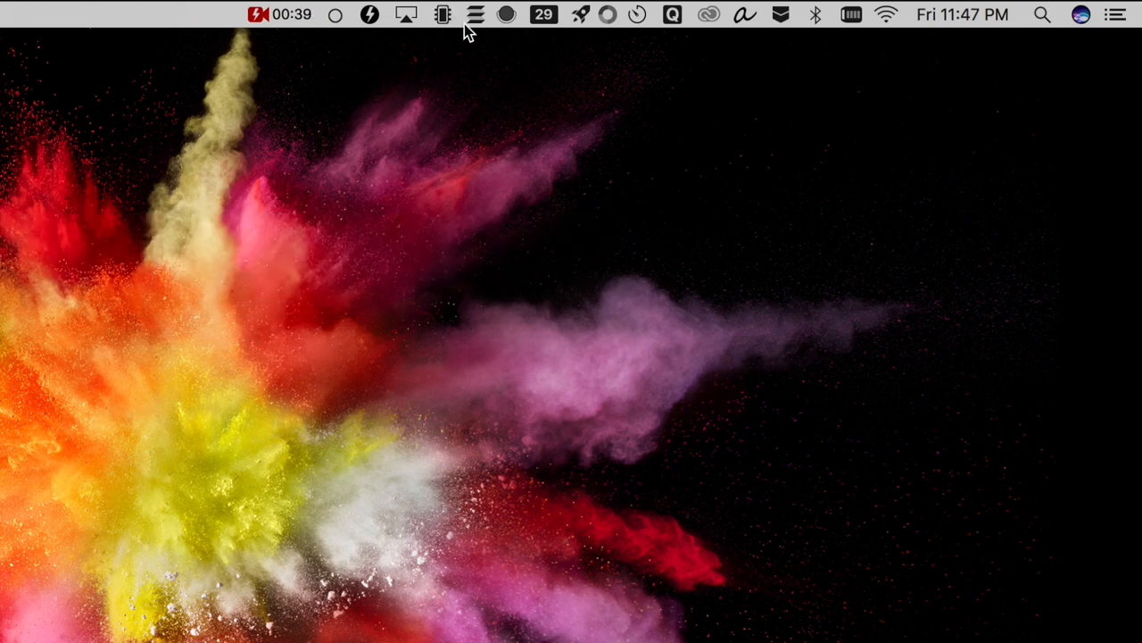
pyautogui.click(443, 14)
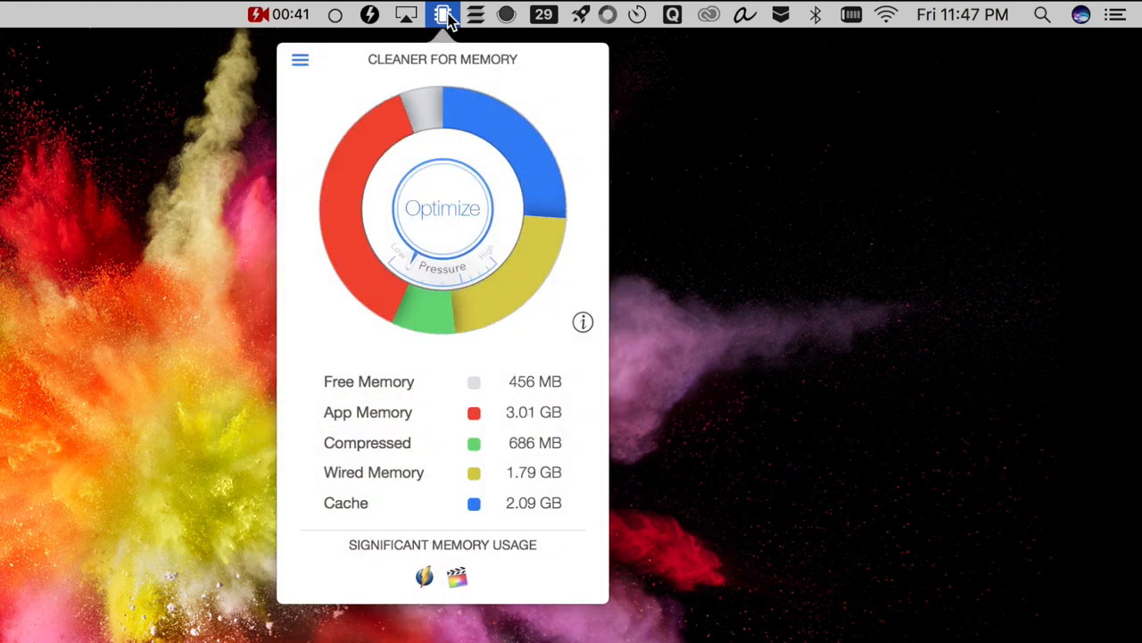
pyautogui.moveTo(596, 125)
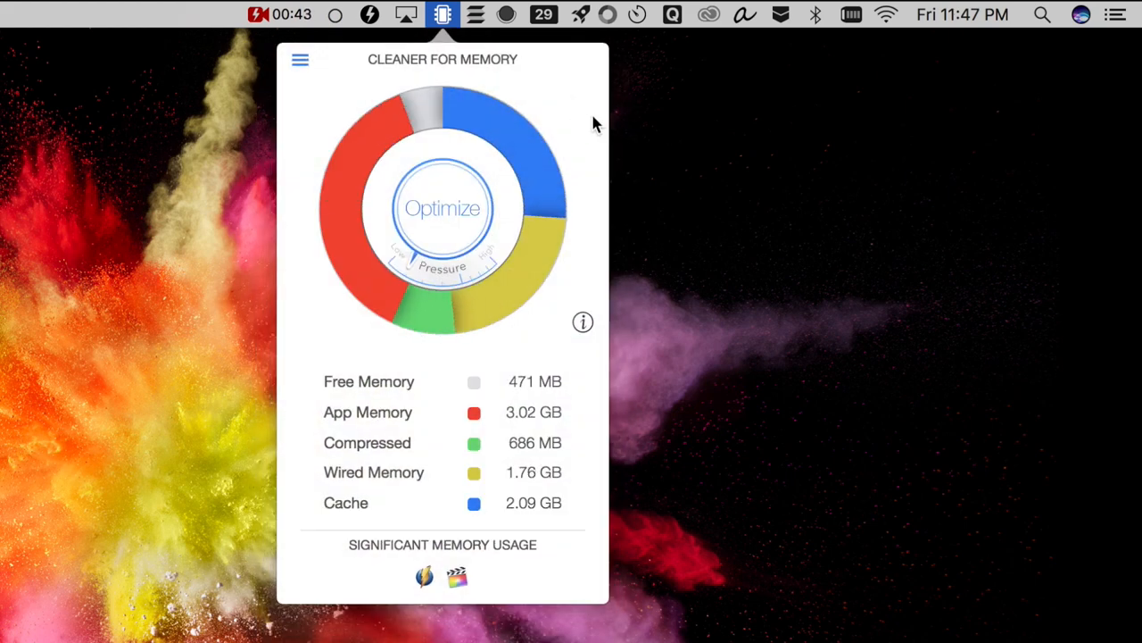
pyautogui.moveTo(669, 129)
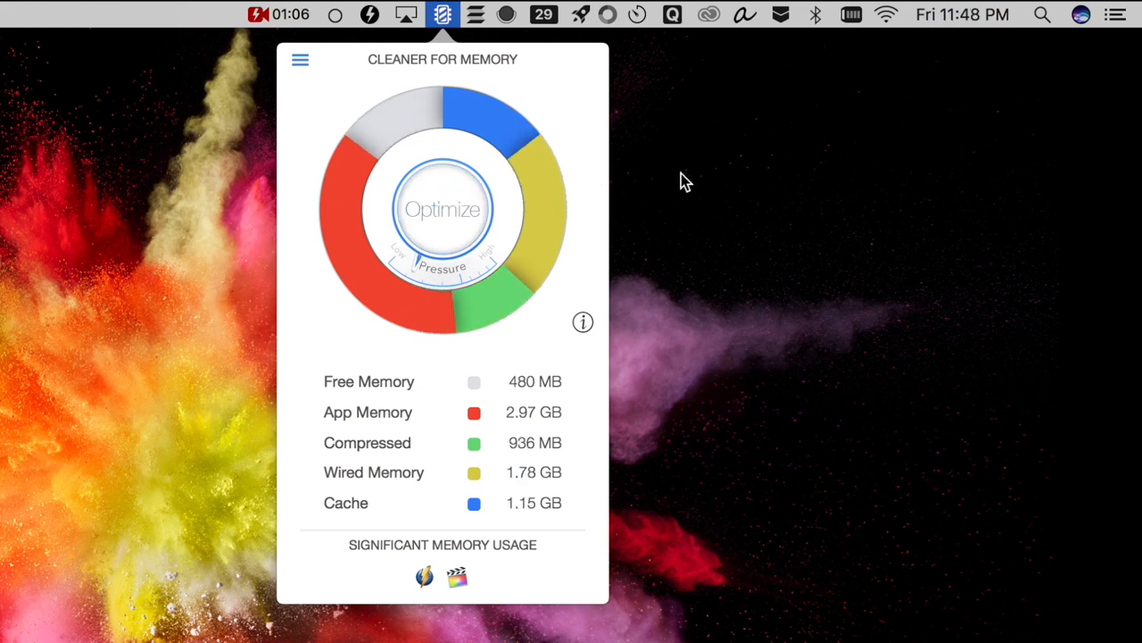
pyautogui.click(443, 207)
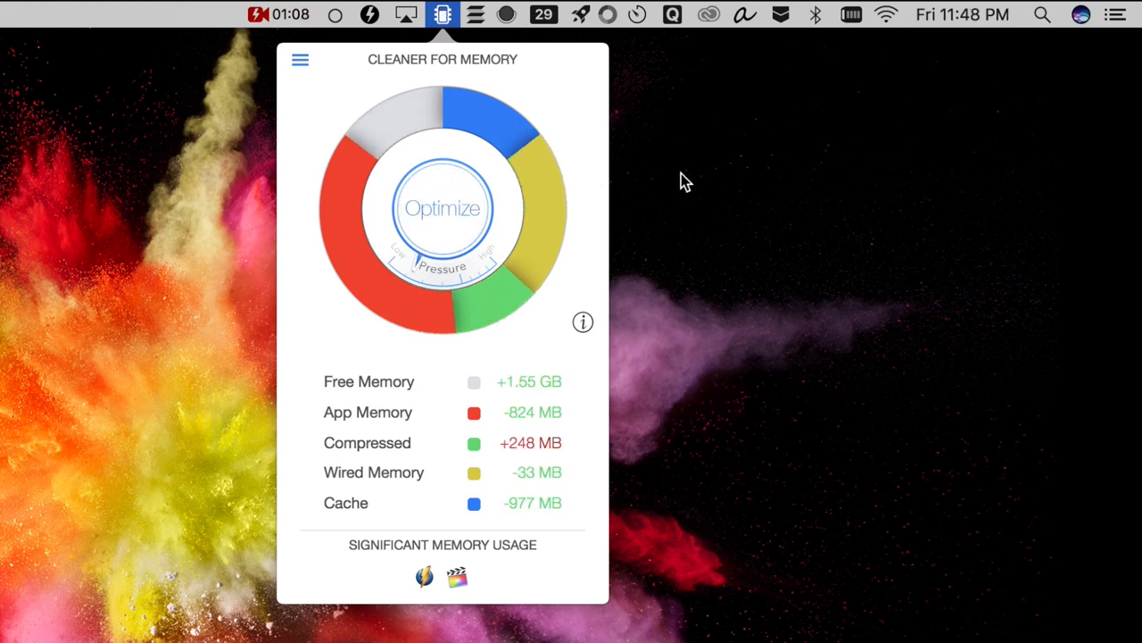